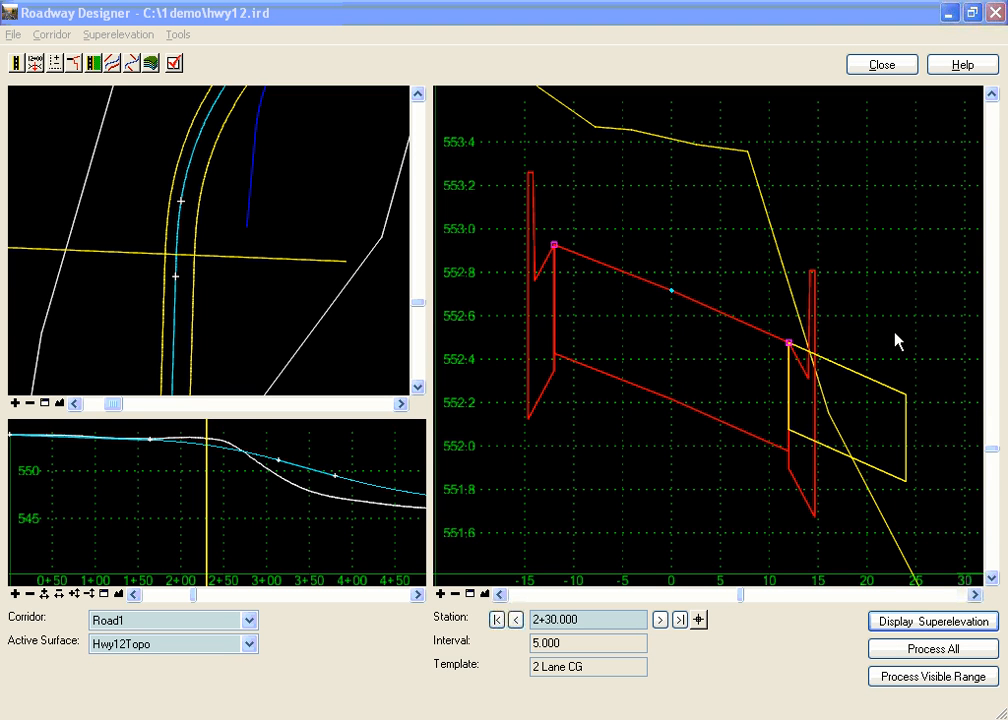
pyautogui.moveTo(822, 389)
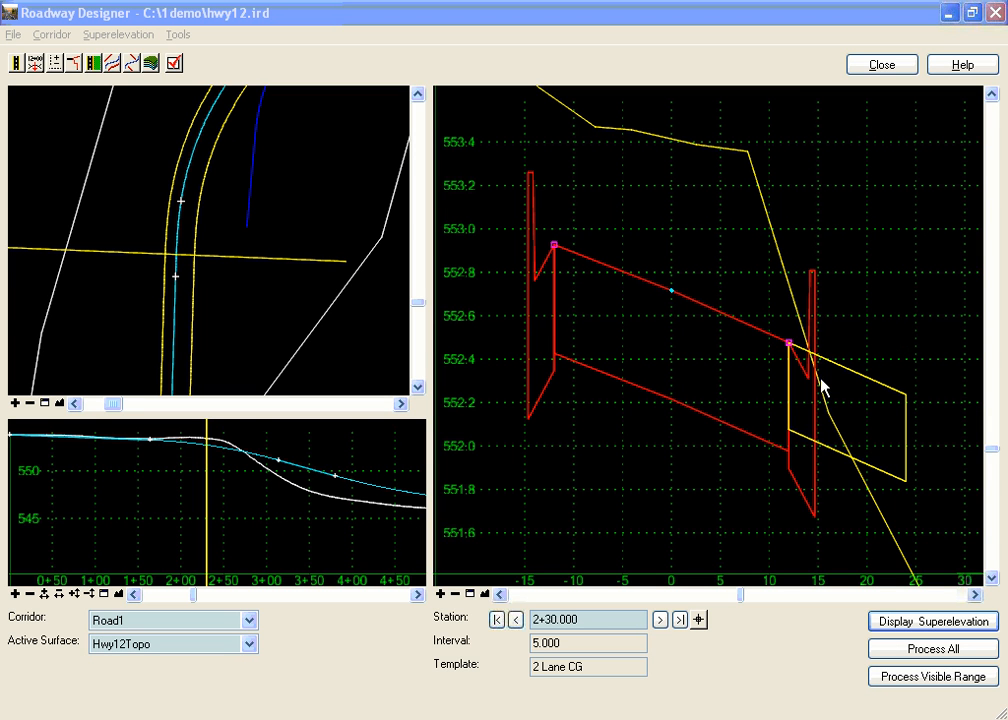
pyautogui.moveTo(815, 458)
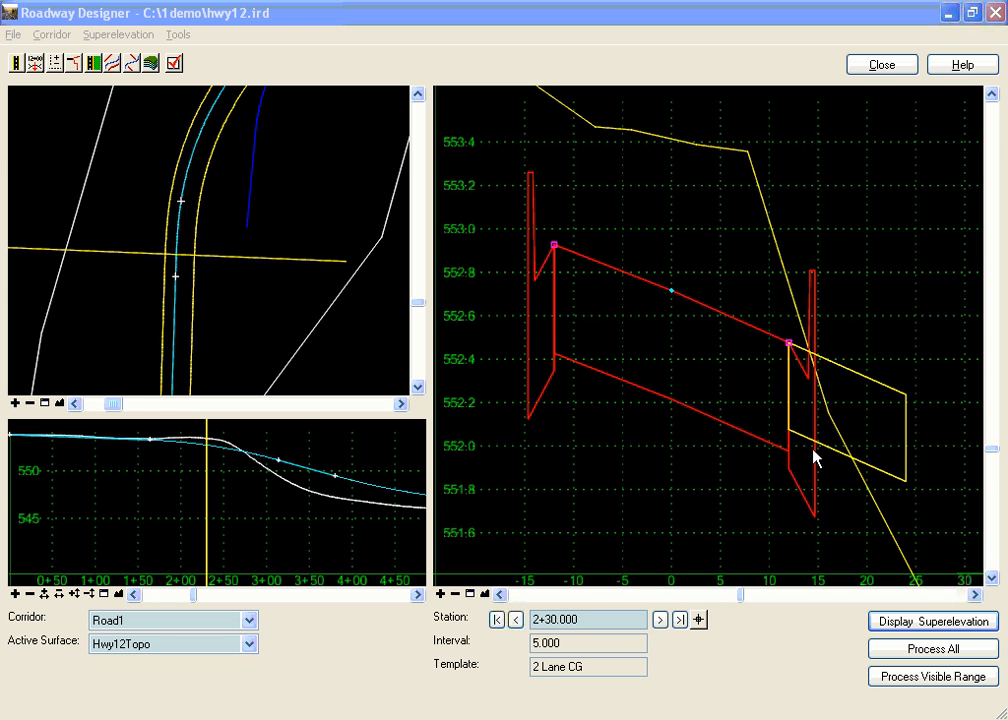
pyautogui.moveTo(812, 323)
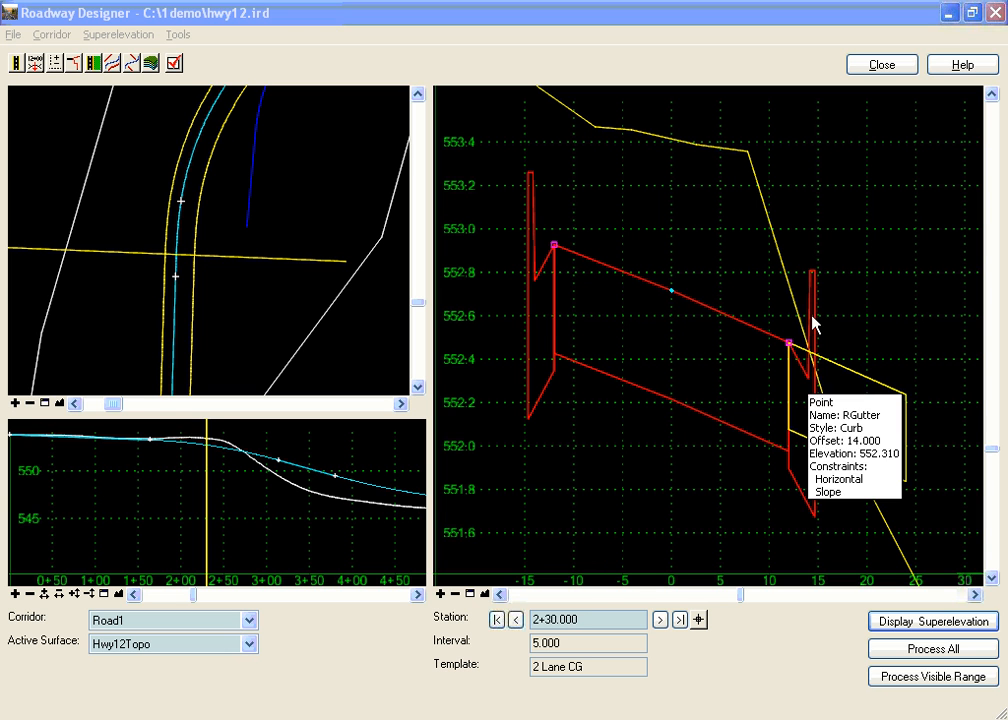
pyautogui.moveTo(845, 256)
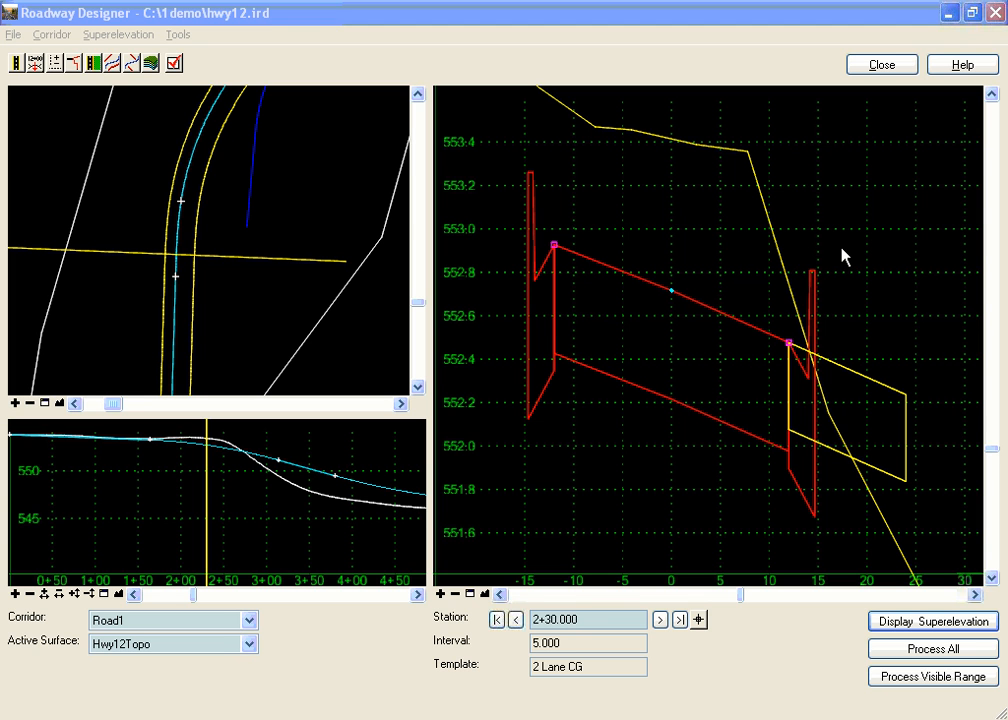
pyautogui.moveTo(823, 337)
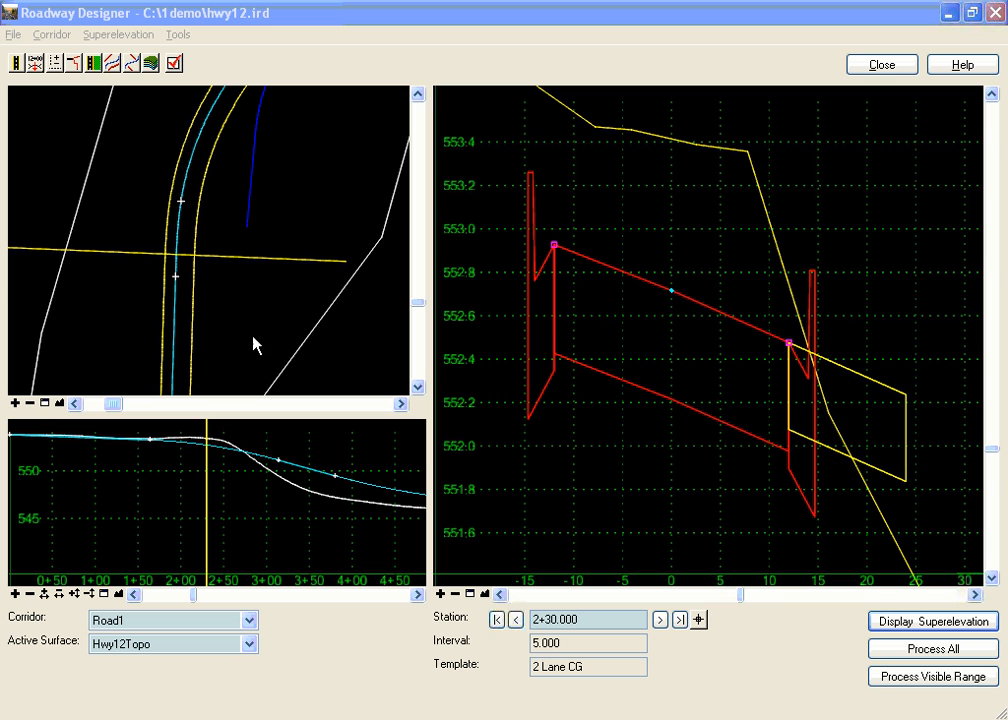
pyautogui.moveTo(208, 280)
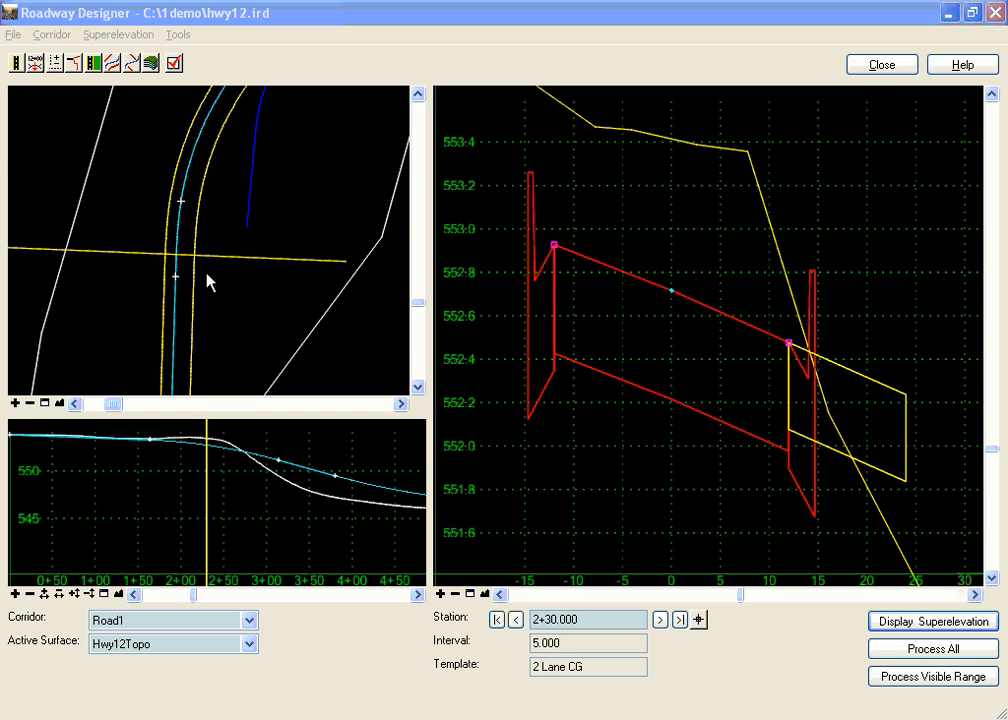
pyautogui.moveTo(128, 145)
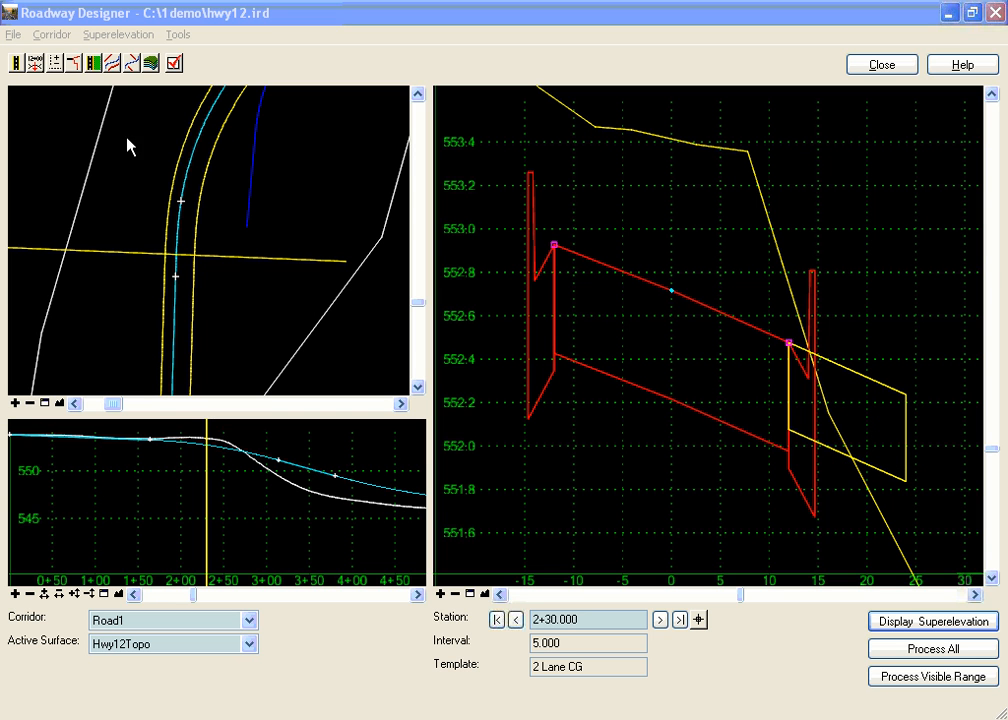
# Review the Road1 display references, confirming the three DRVWAY alignments listed as right of way
pyautogui.click(52, 34)
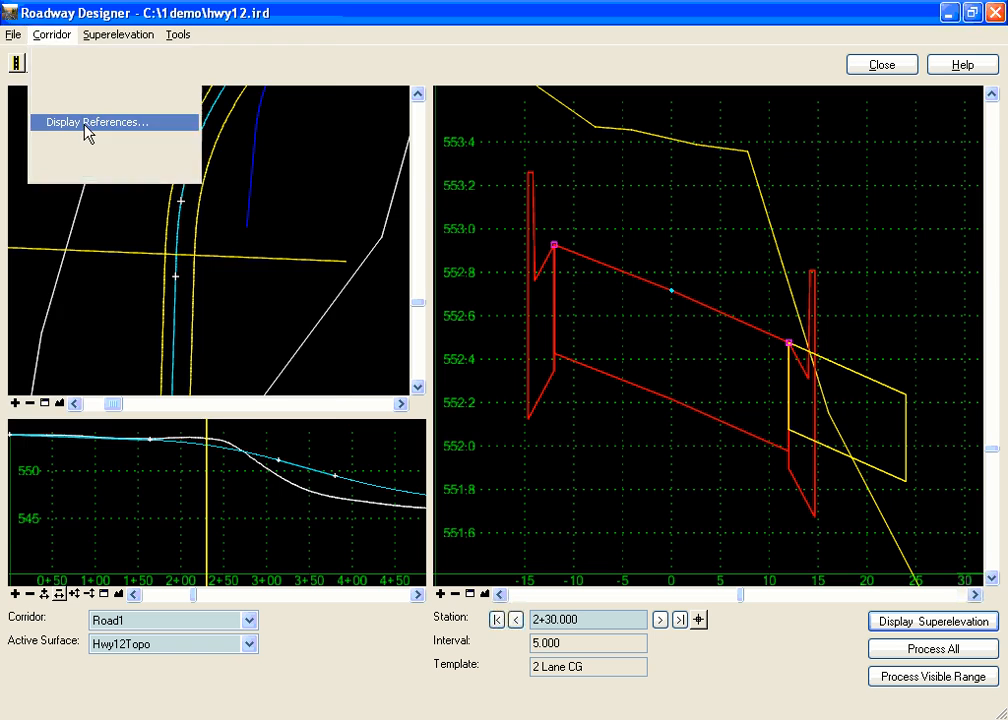
pyautogui.click(96, 121)
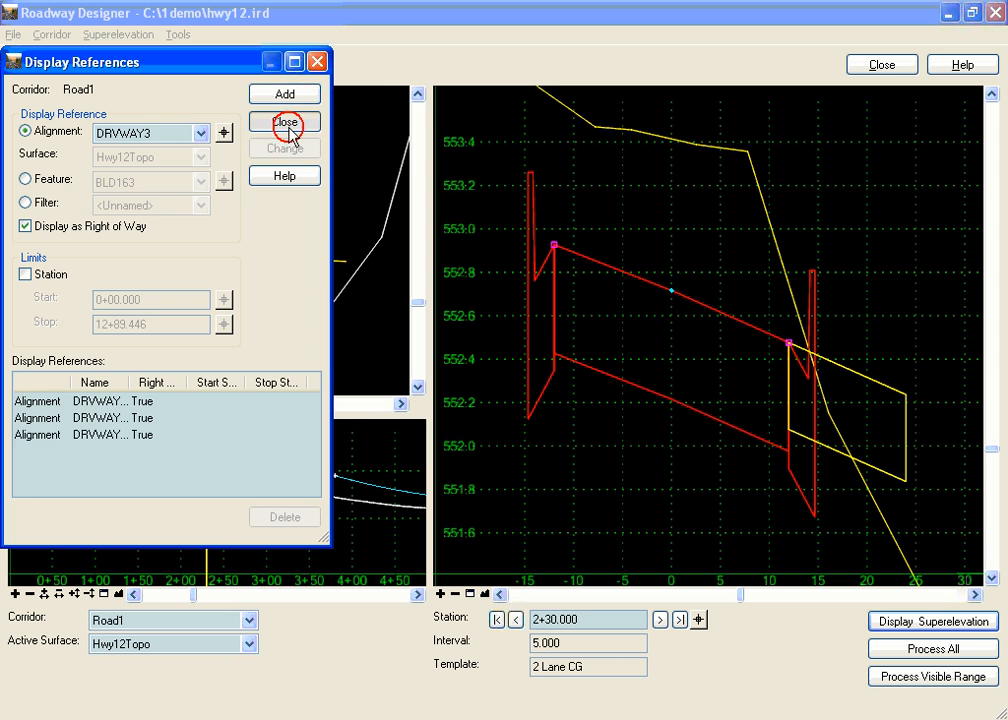
pyautogui.click(285, 123)
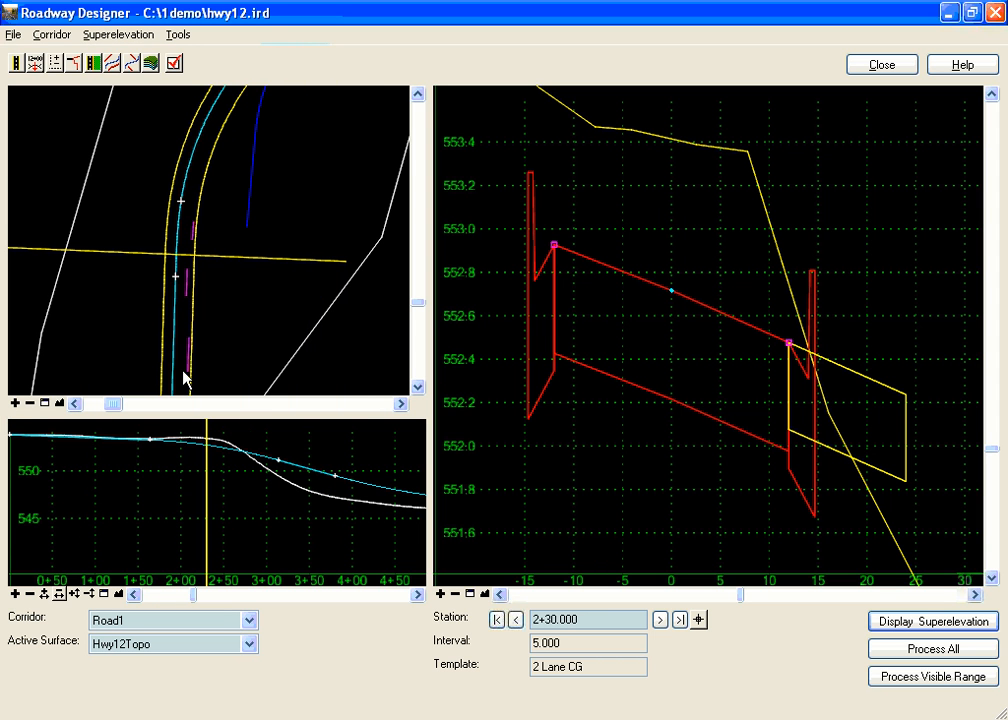
pyautogui.moveTo(195, 350)
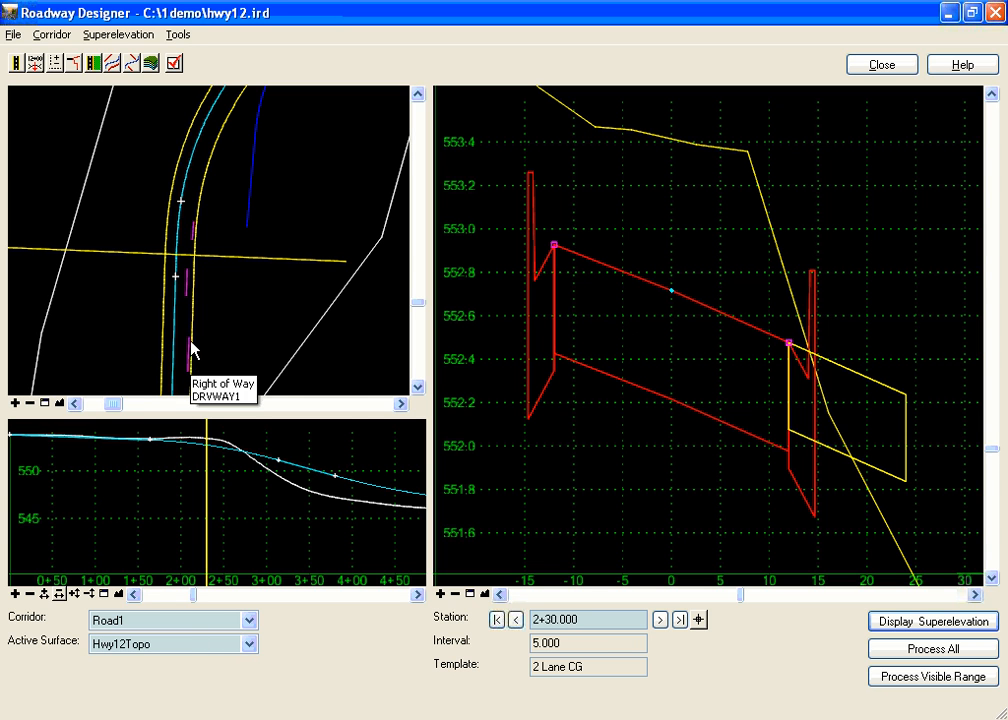
pyautogui.moveTo(189, 281)
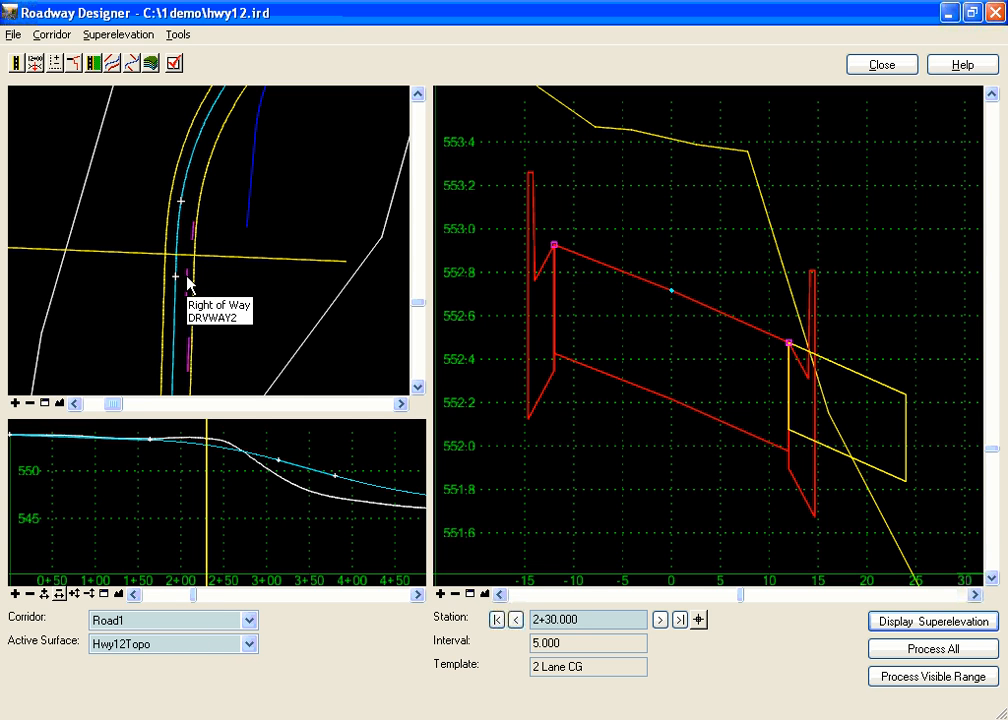
pyautogui.moveTo(881, 389)
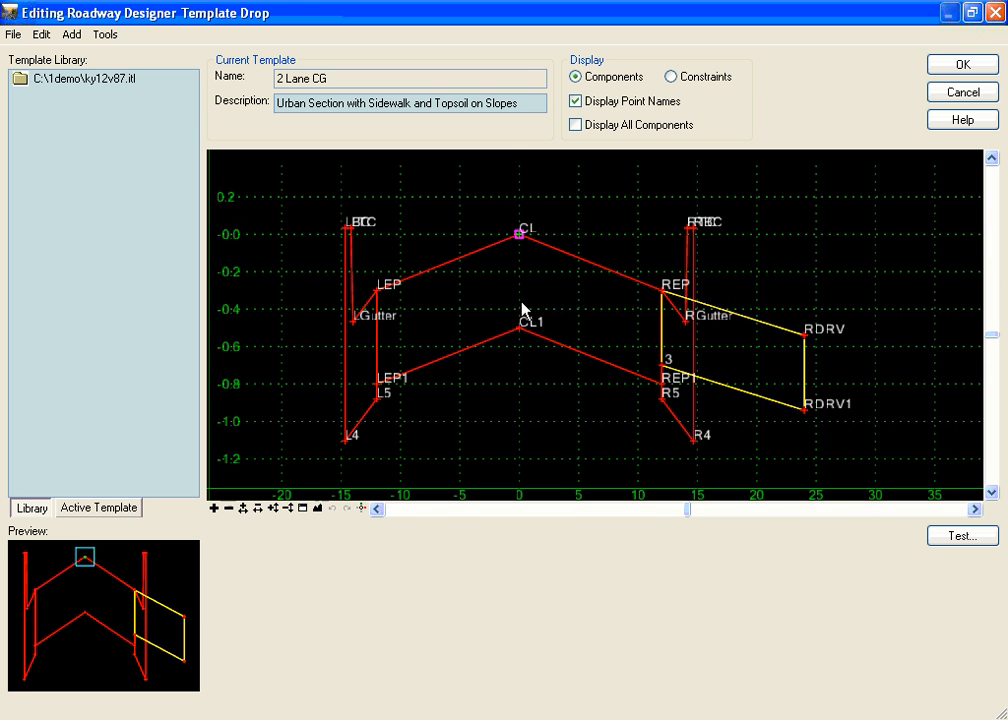
# Add a null point RT-DRVWY to 2 Lane CG, horizontally constrained to CL at -6.386
pyautogui.rightClick(520, 308)
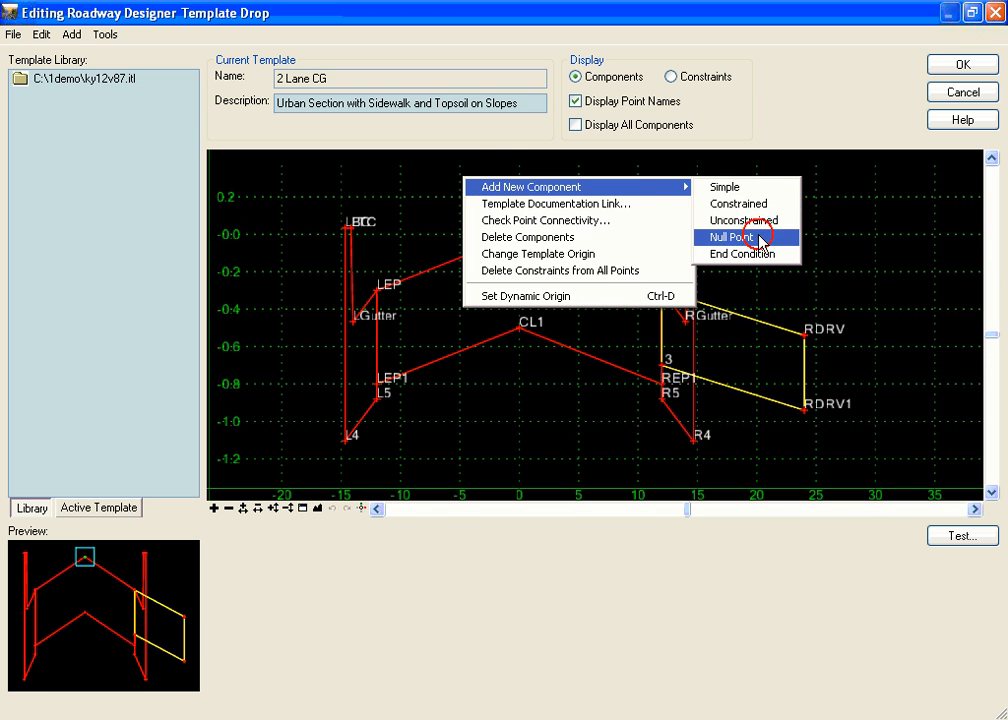
pyautogui.click(731, 237)
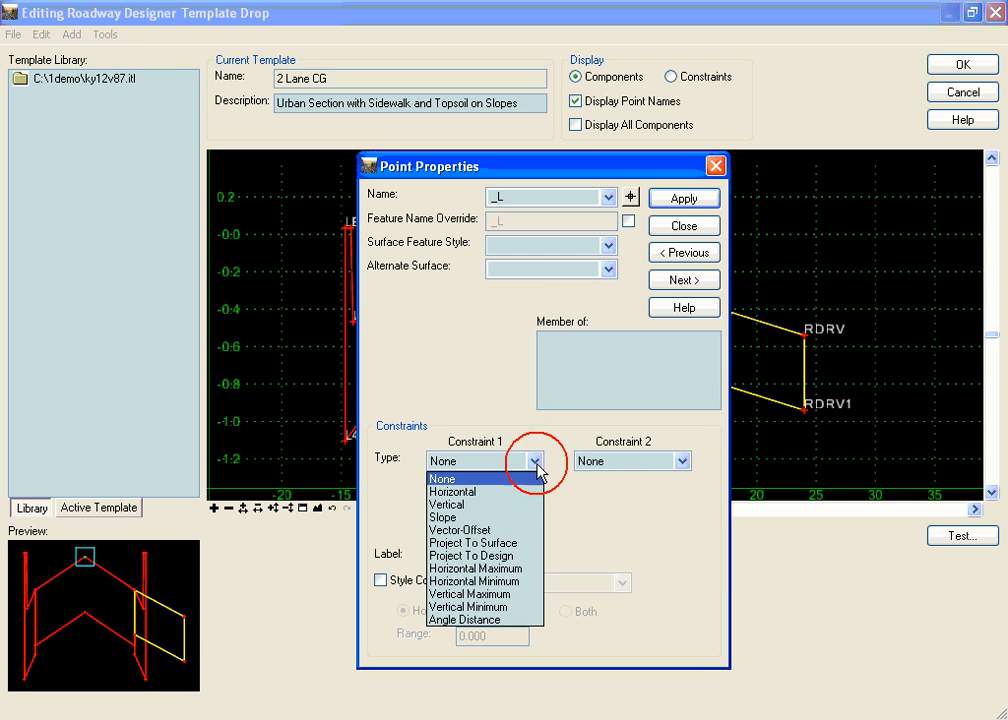
pyautogui.click(683, 225)
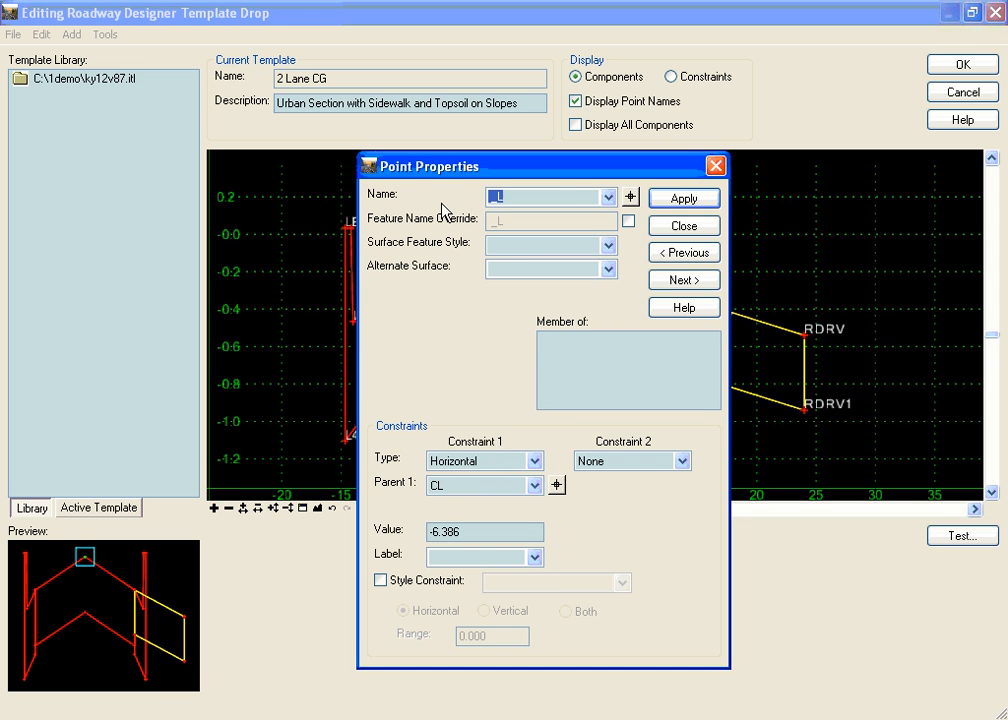
pyautogui.write('RT-DRVWY')
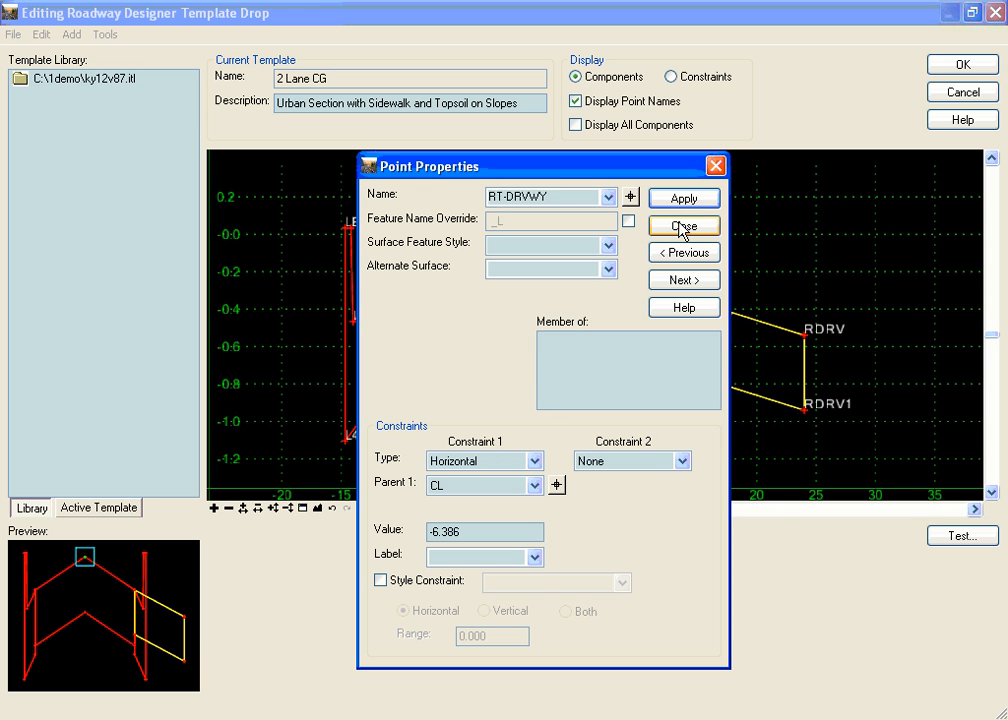
pyautogui.click(683, 225)
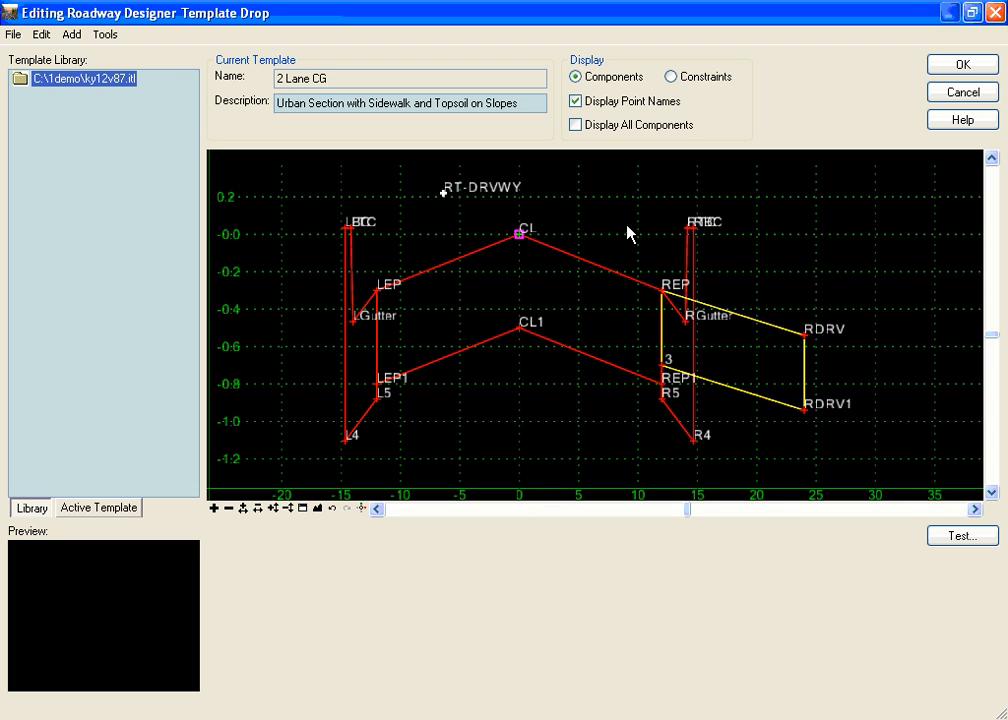
pyautogui.moveTo(446, 197)
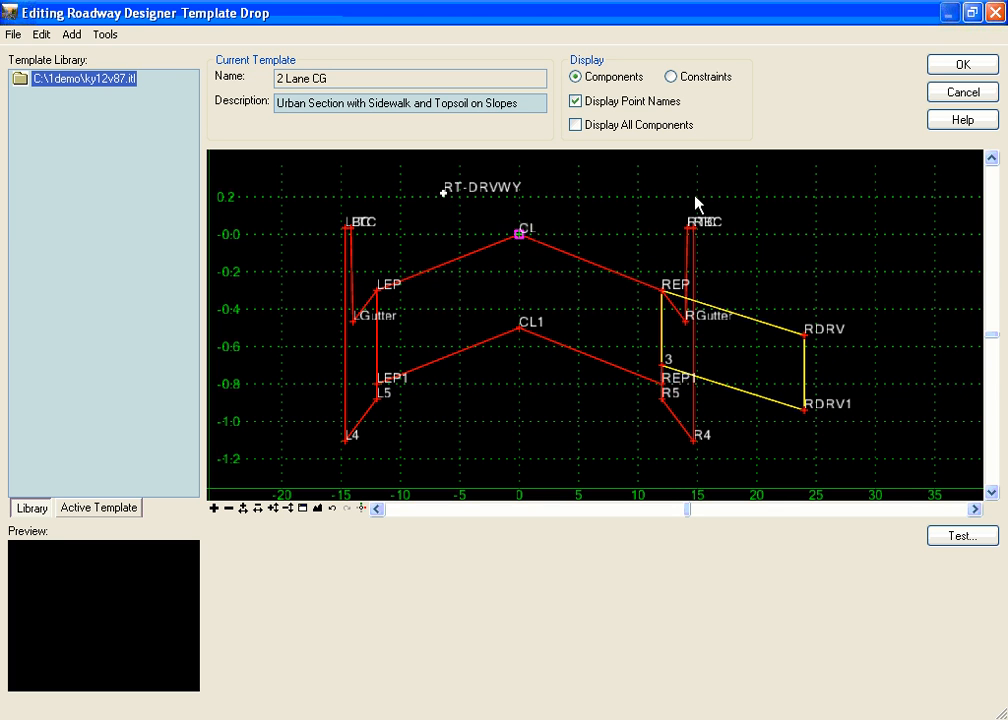
pyautogui.moveTo(688, 200)
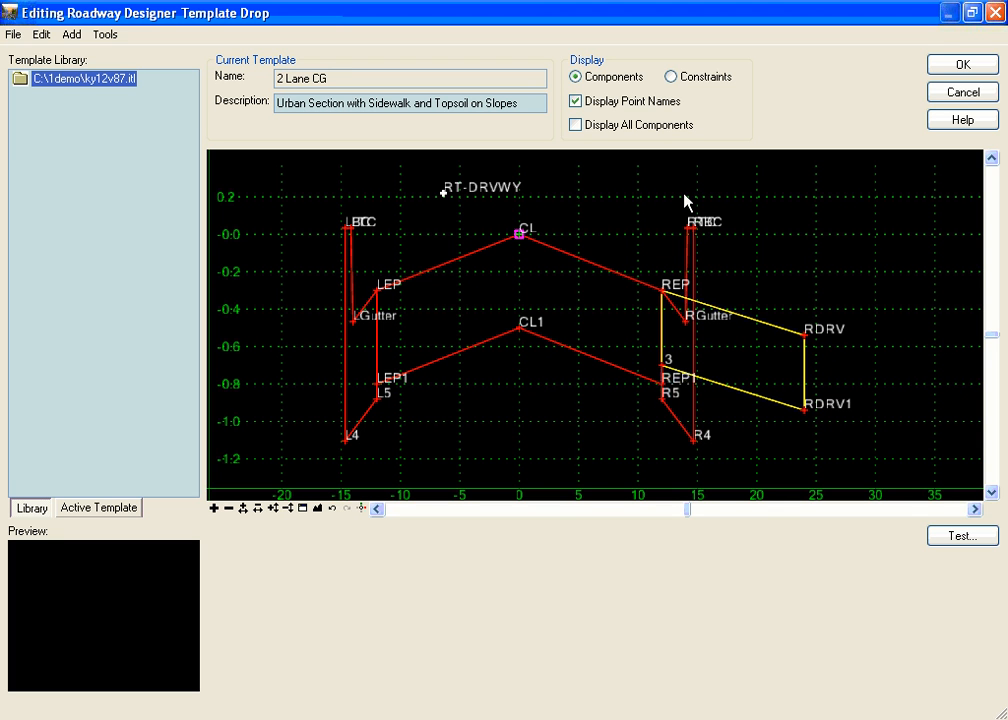
# Give RT-DRVWY a horizontal style constraint using the DRVWY style
pyautogui.rightClick(445, 194)
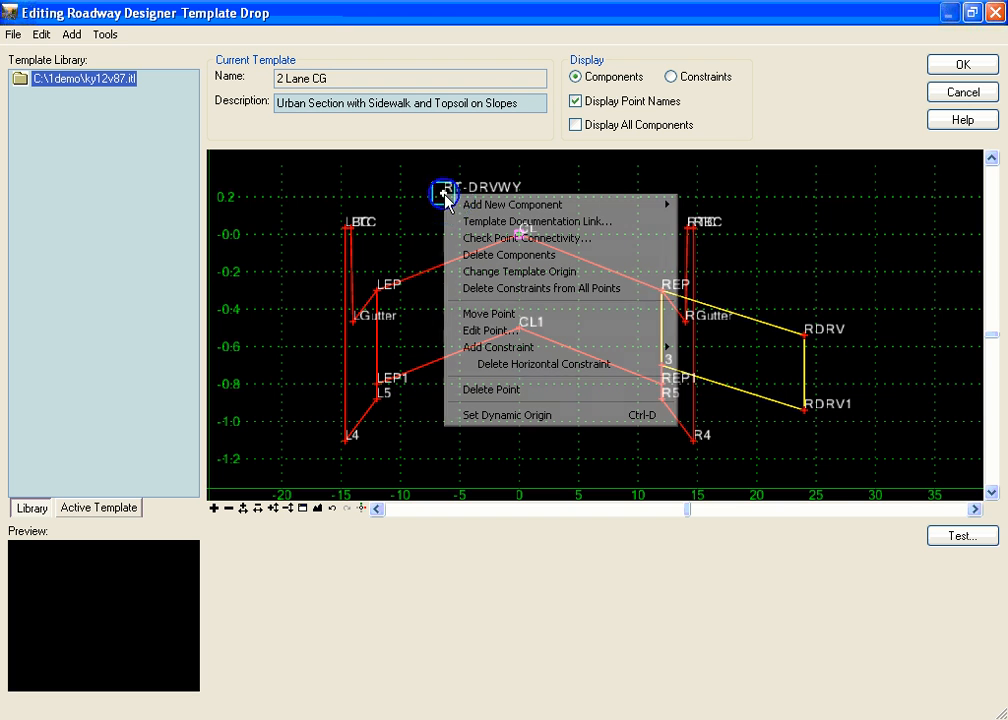
pyautogui.click(489, 330)
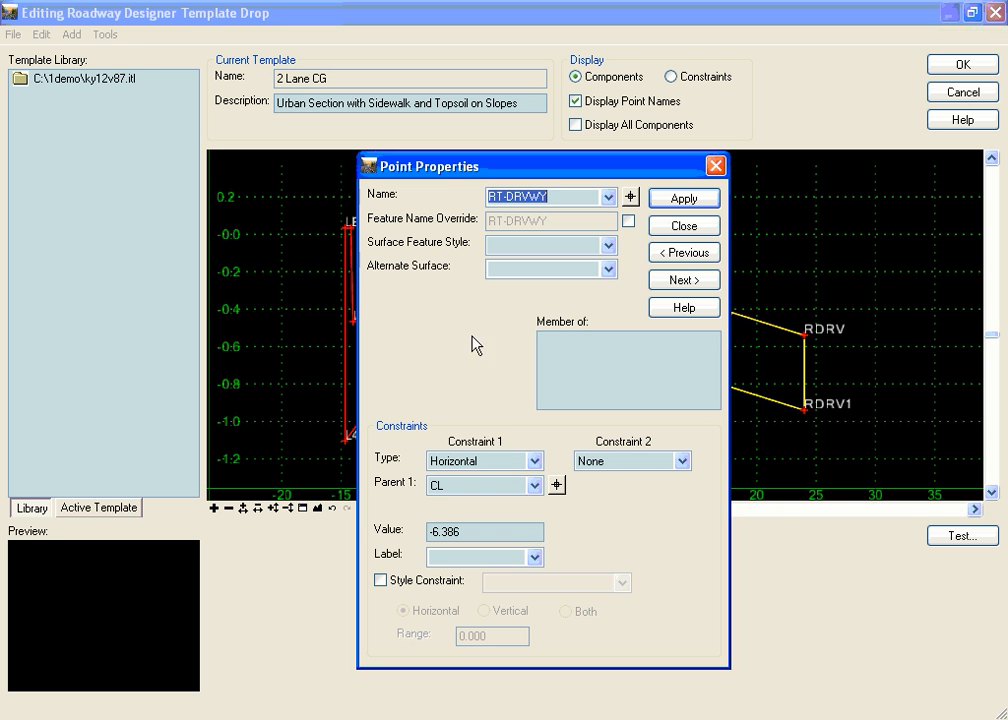
pyautogui.click(380, 580)
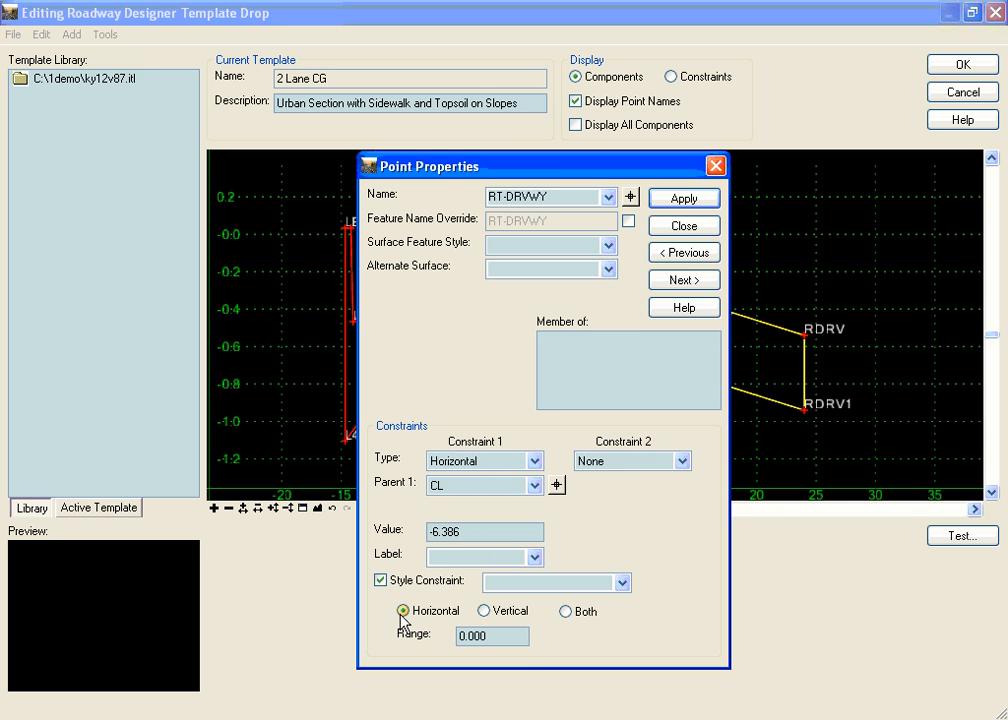
pyautogui.click(622, 582)
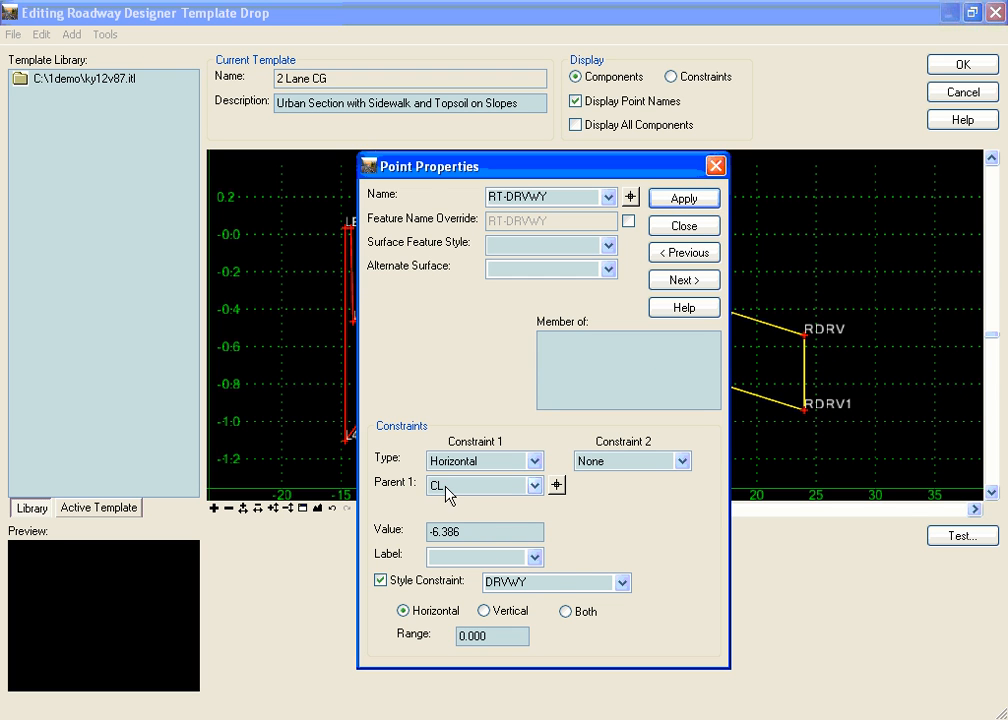
pyautogui.moveTo(475, 490)
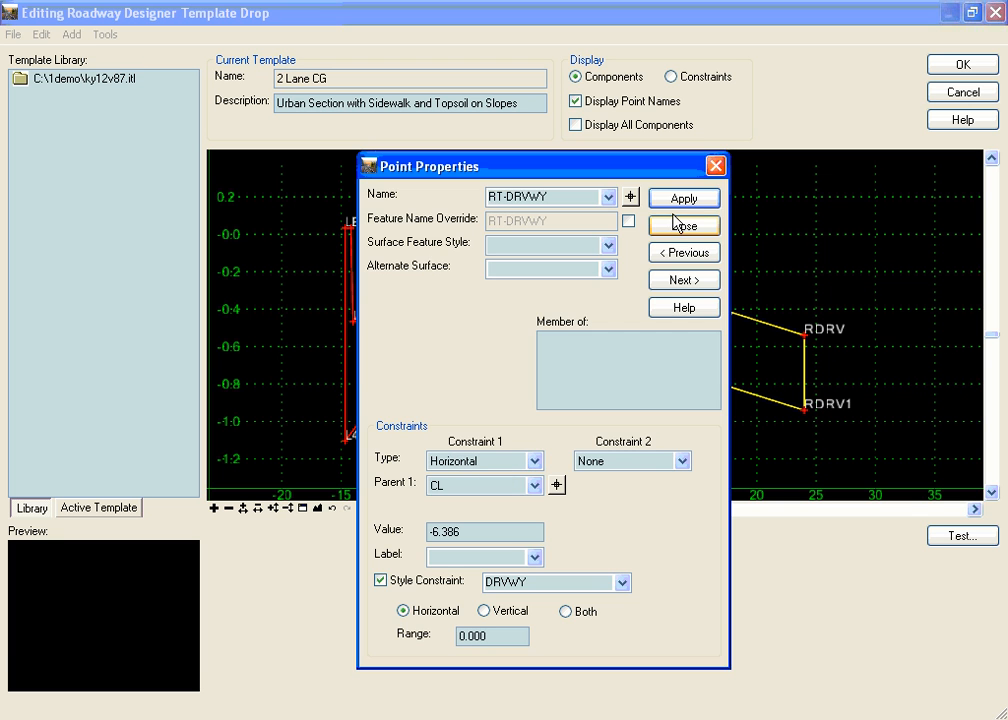
pyautogui.click(683, 225)
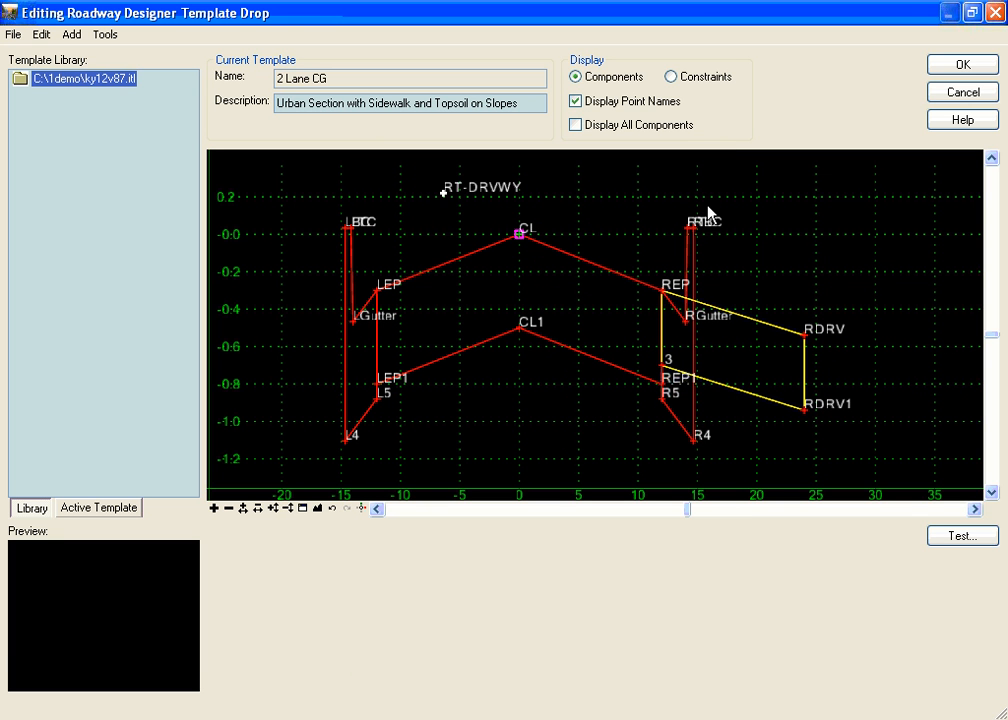
pyautogui.moveTo(758, 215)
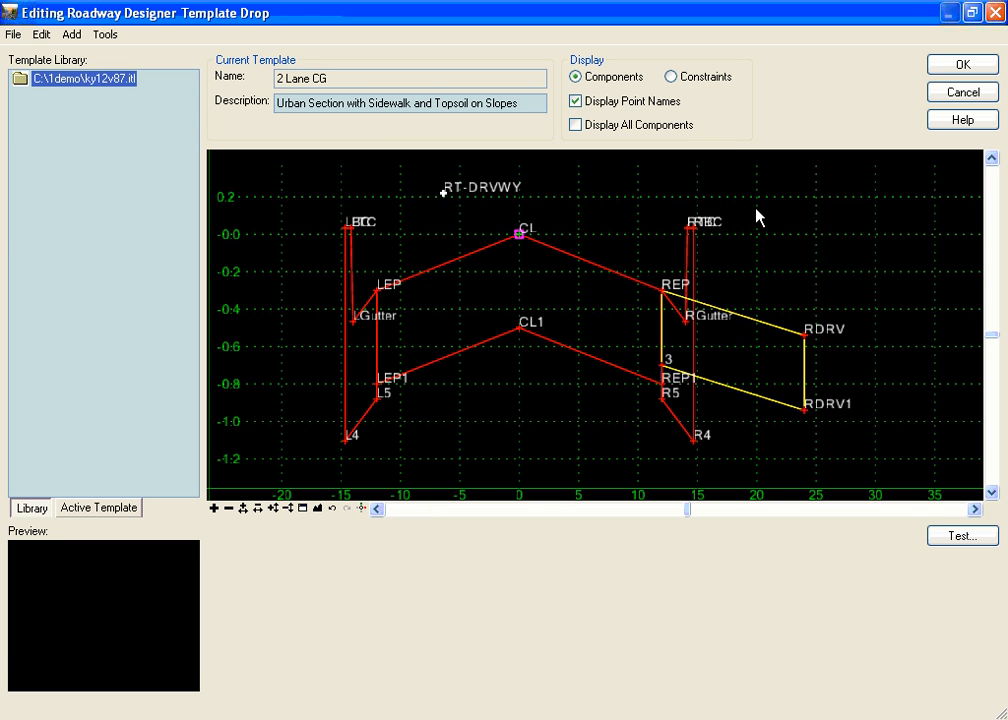
pyautogui.moveTo(593, 205)
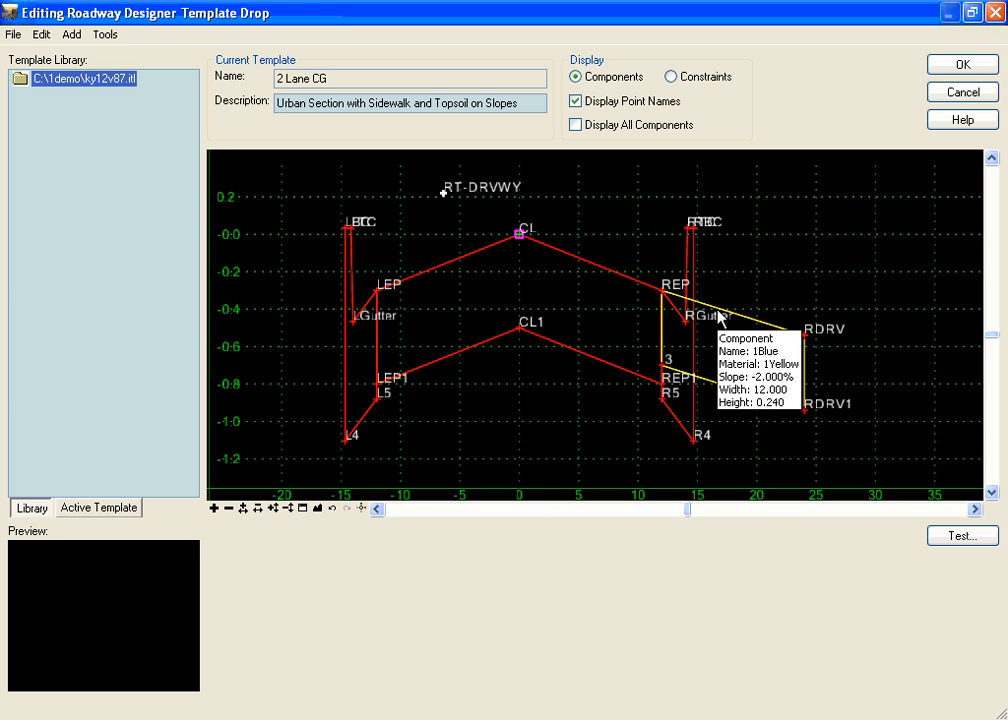
pyautogui.moveTo(447, 198)
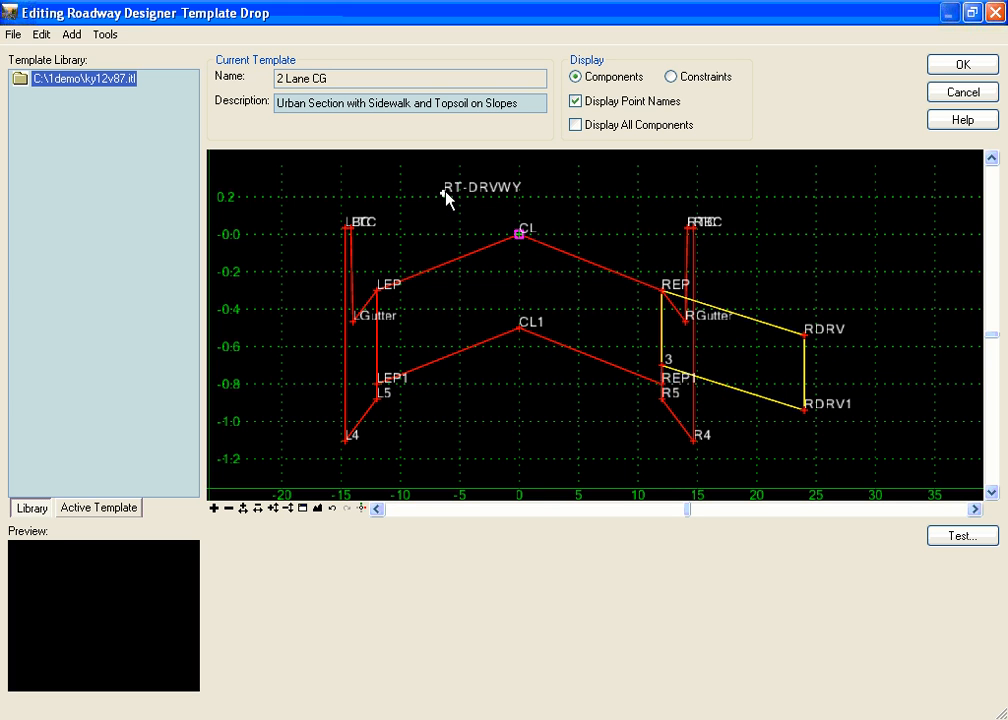
pyautogui.moveTo(735, 318)
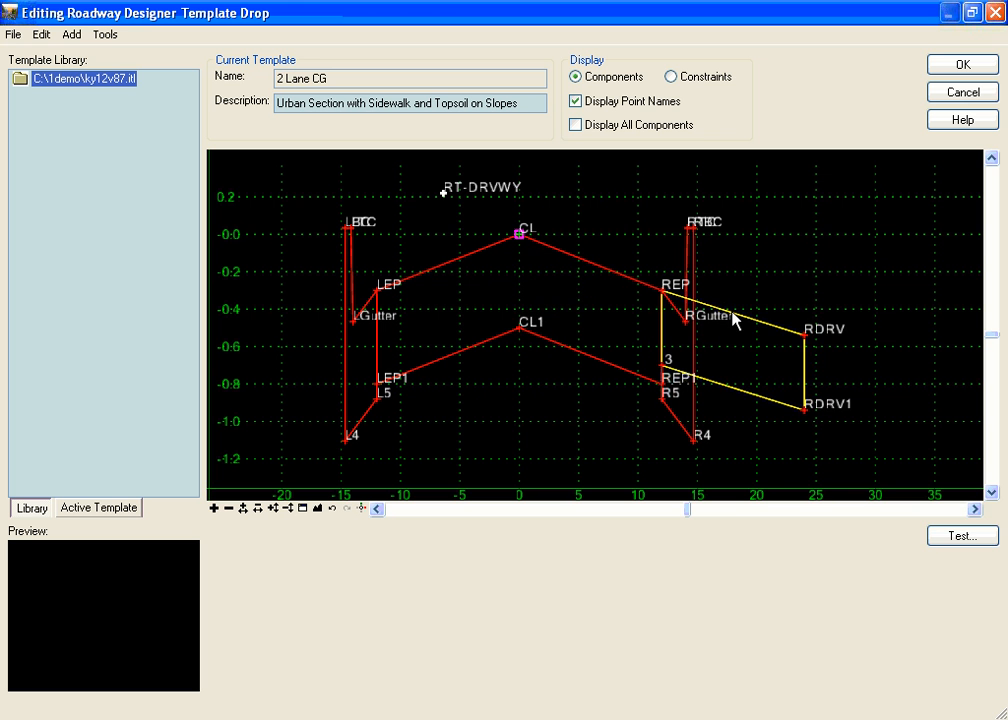
# Open the yellow 1Blue driveway component's properties and begin editing its display rules
pyautogui.rightClick(730, 322)
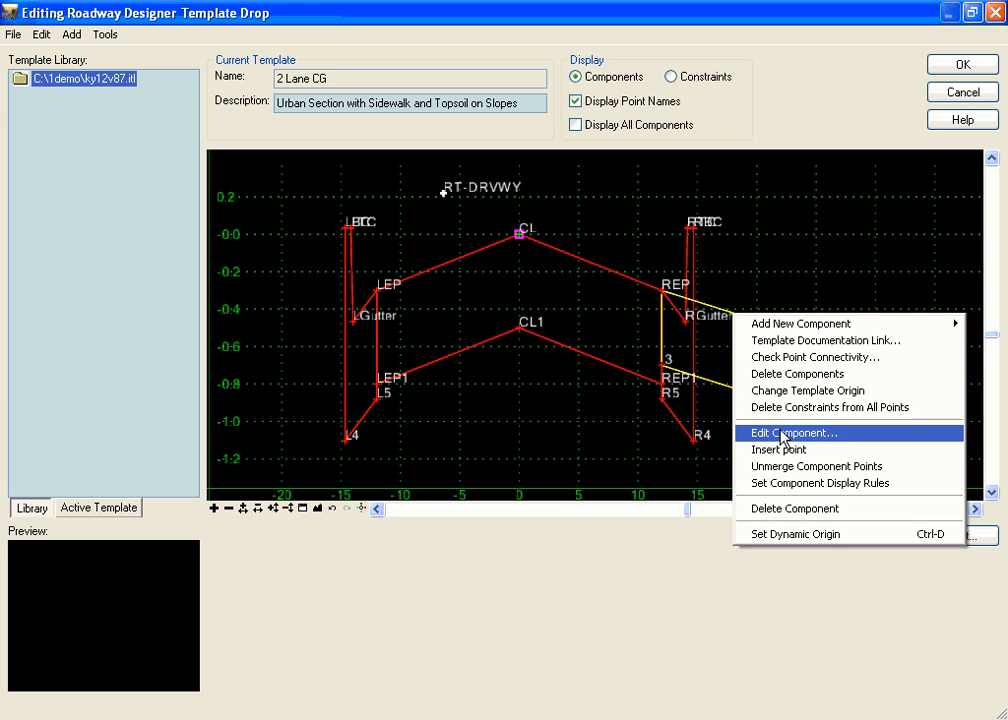
pyautogui.click(790, 432)
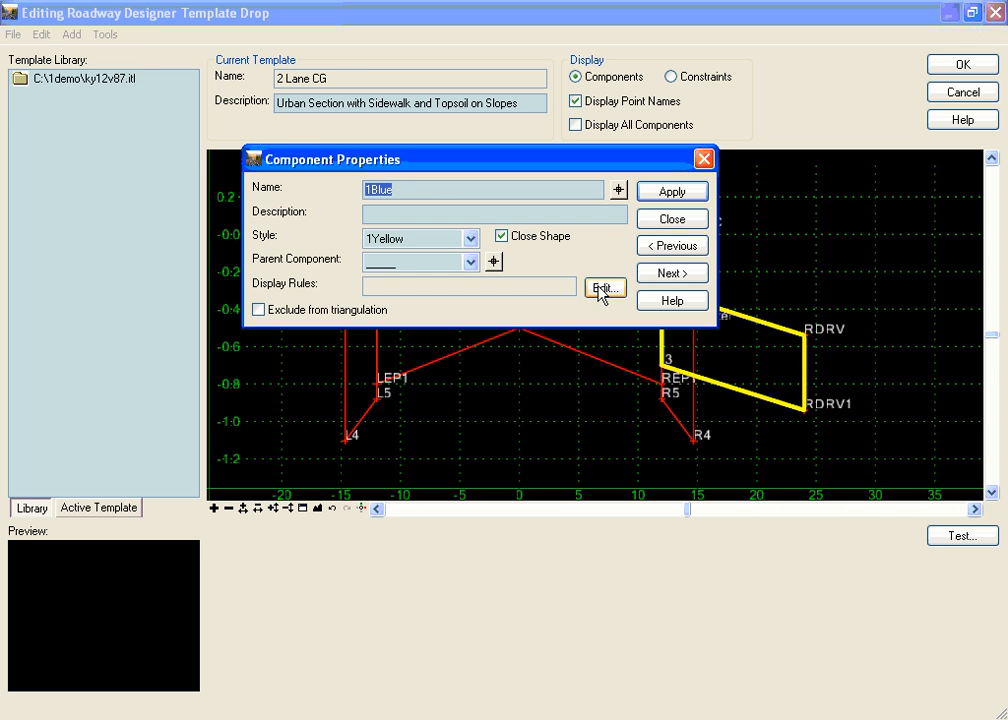
pyautogui.click(604, 289)
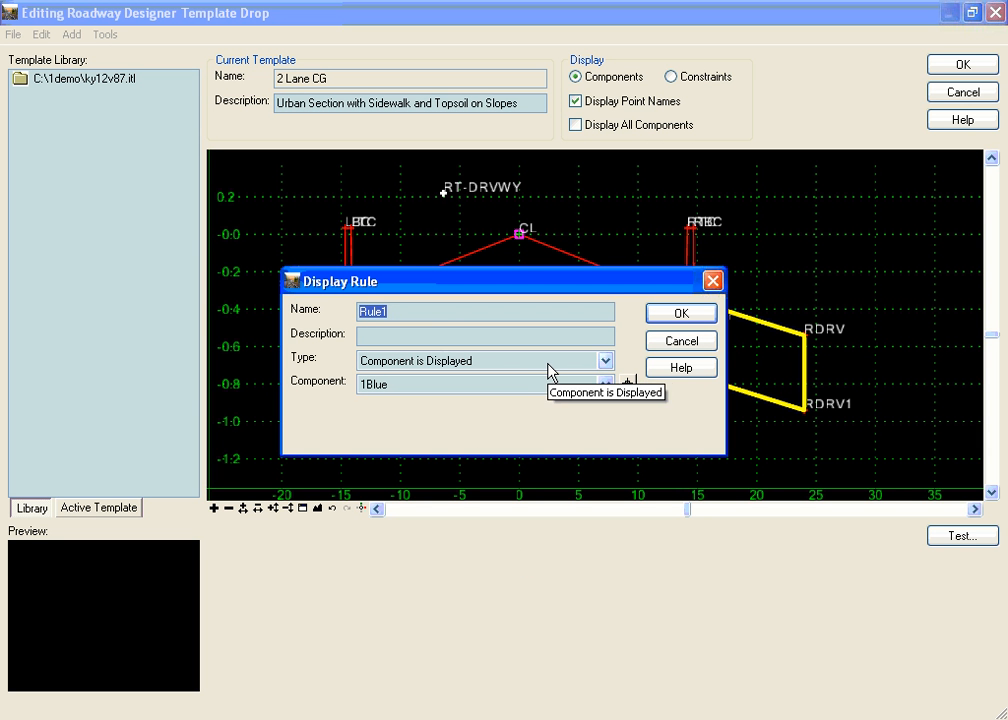
# Name the new display rule Rt-Drvway and make it a Horizontal type
pyautogui.write('Rt')
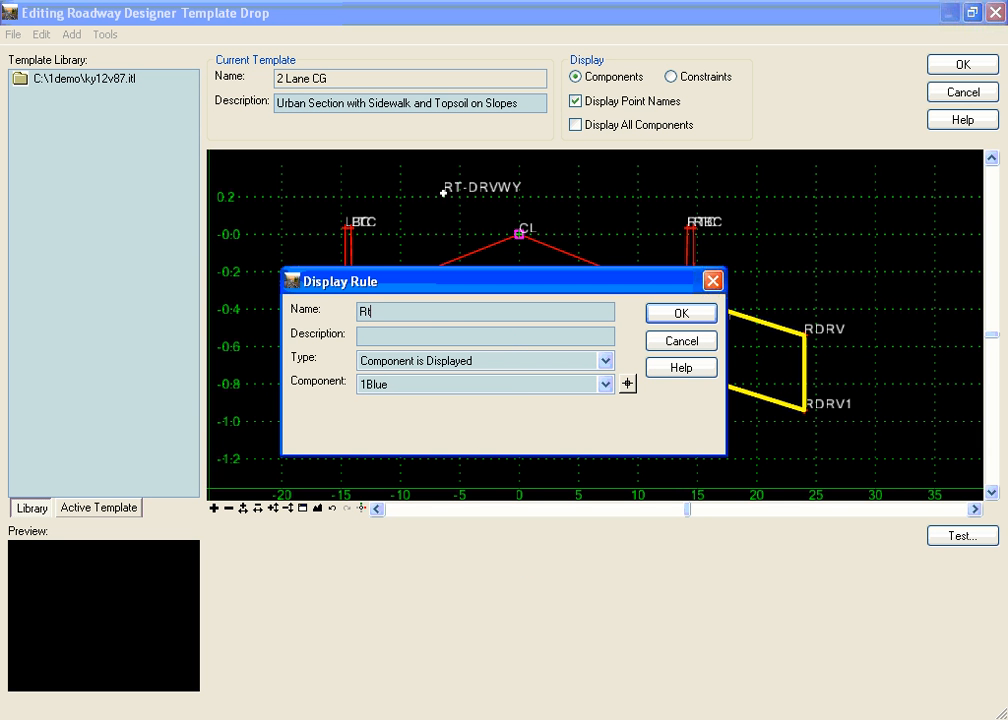
pyautogui.write('-Drvw')
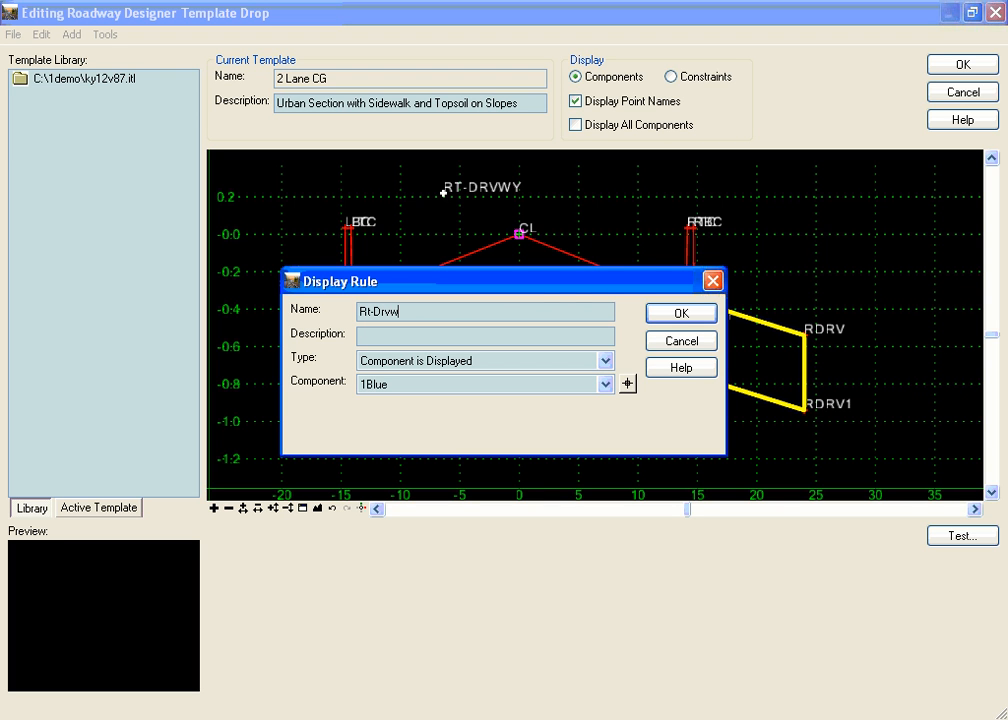
pyautogui.click(605, 360)
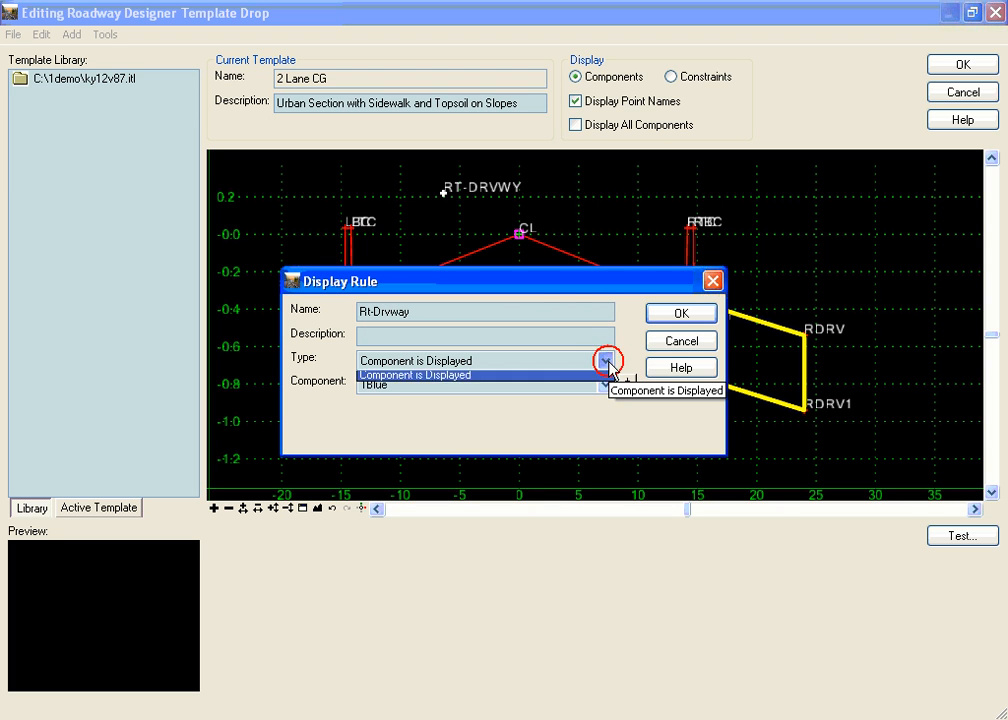
pyautogui.click(605, 360)
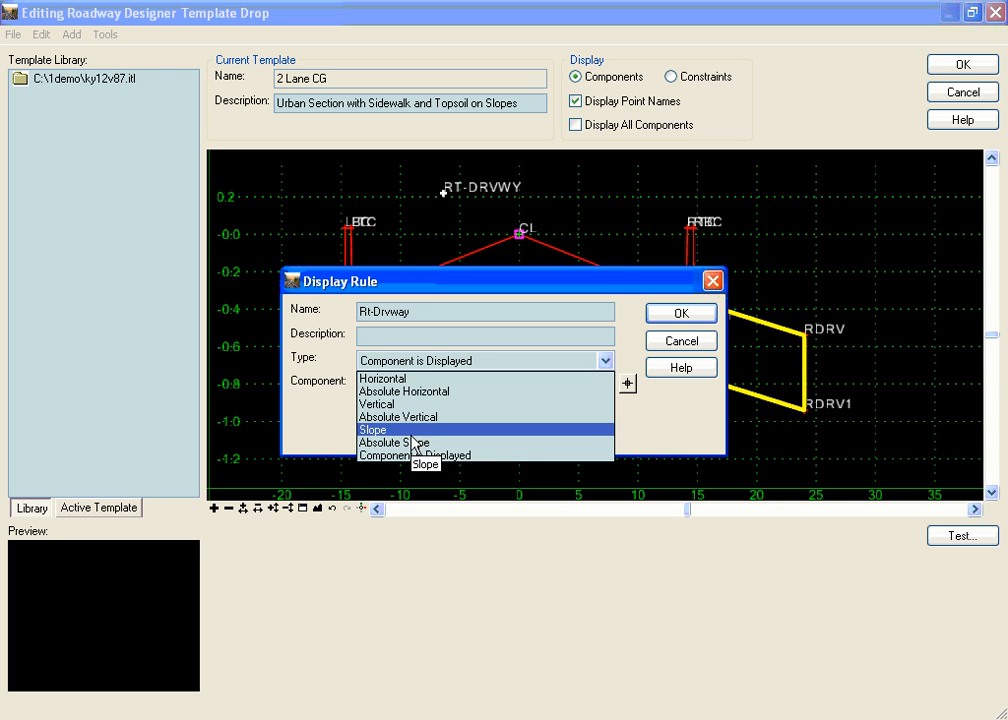
pyautogui.click(382, 378)
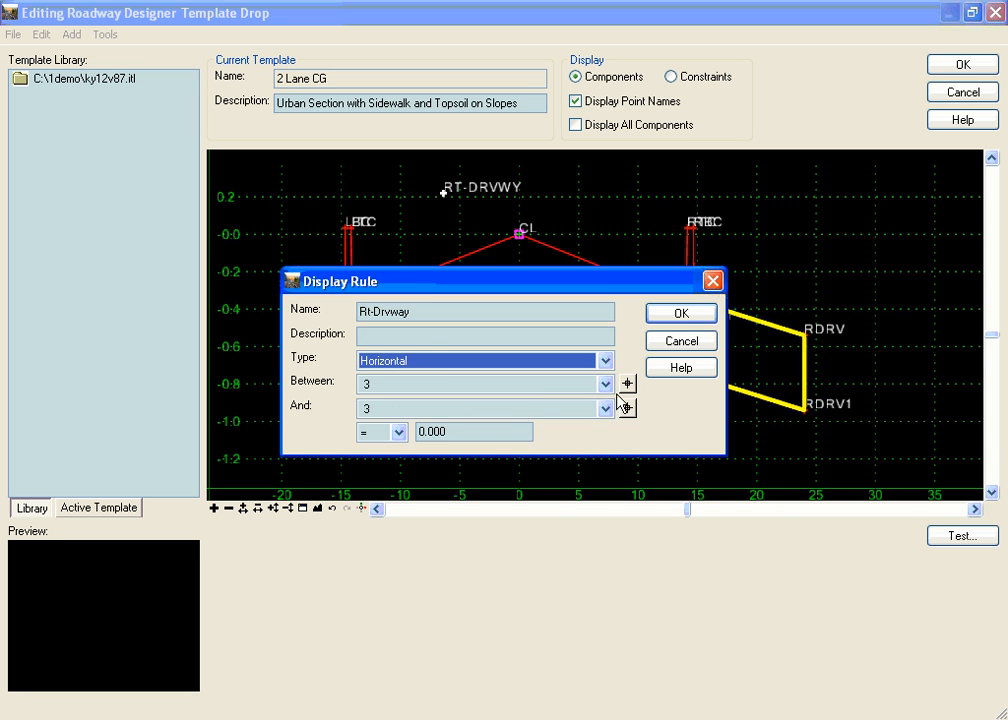
# Measure between RT-DRVWY and CL, test for greater than 0, and accept the rule
pyautogui.click(443, 196)
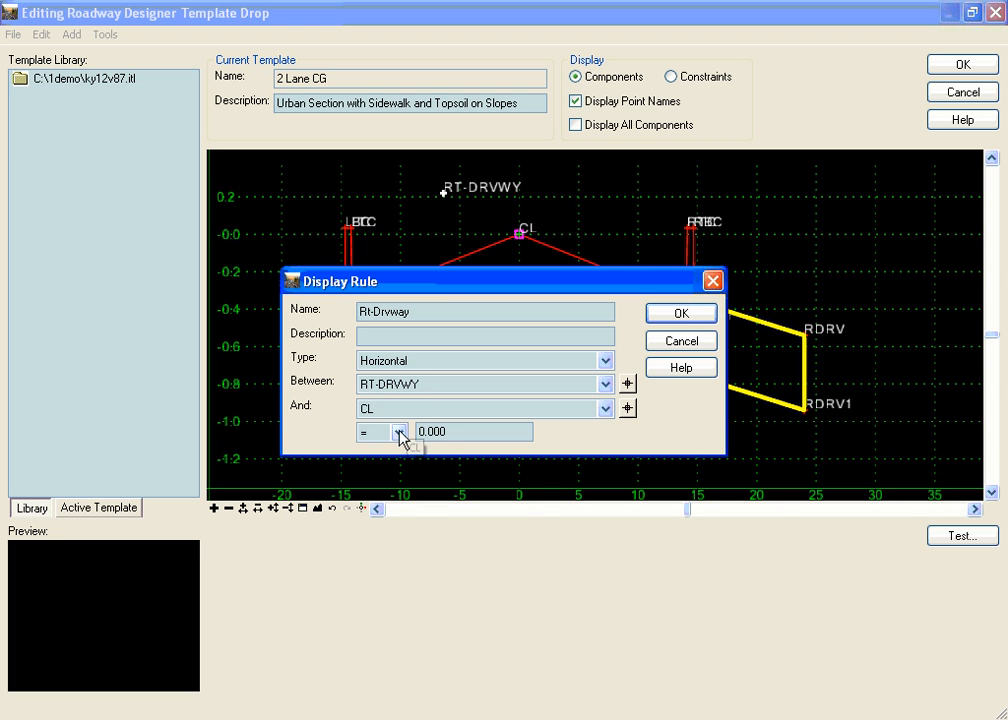
pyautogui.click(398, 432)
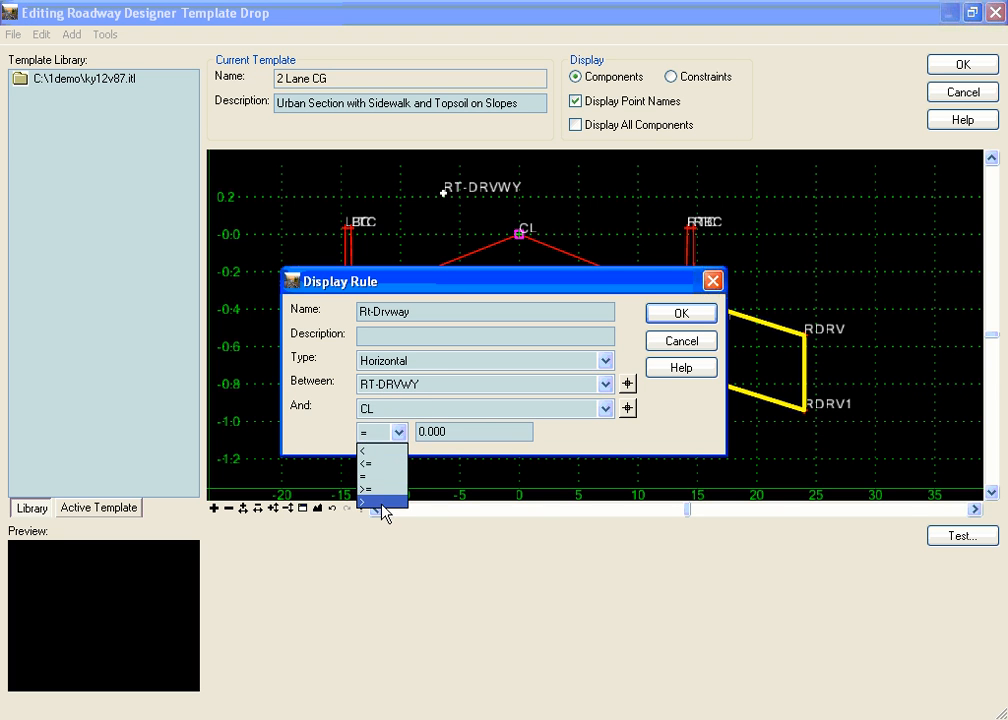
pyautogui.click(377, 501)
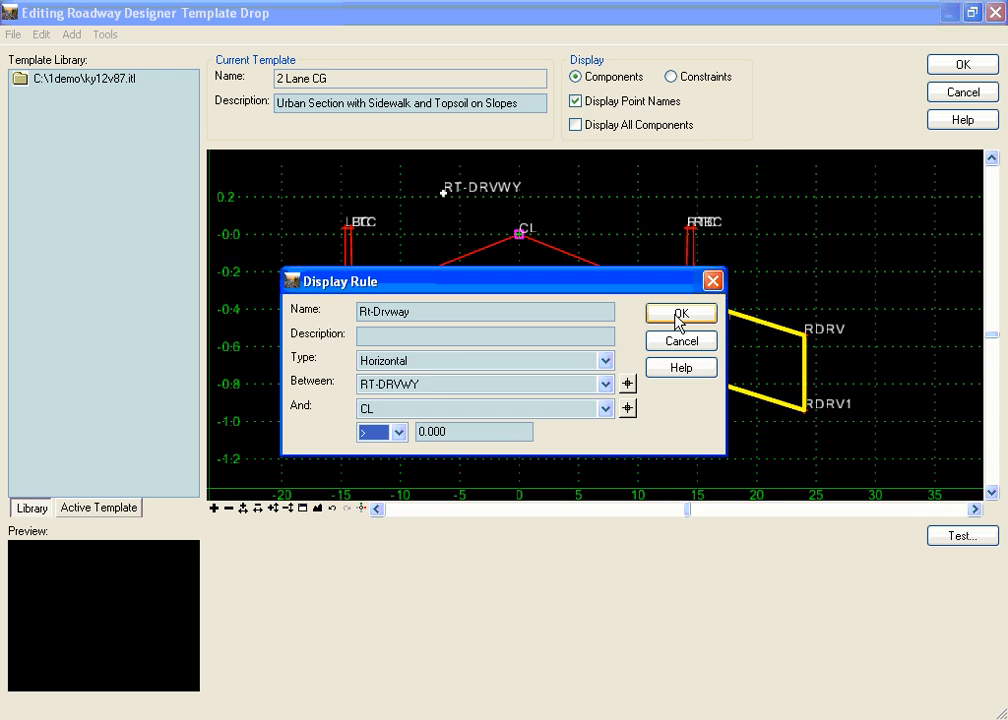
pyautogui.click(681, 313)
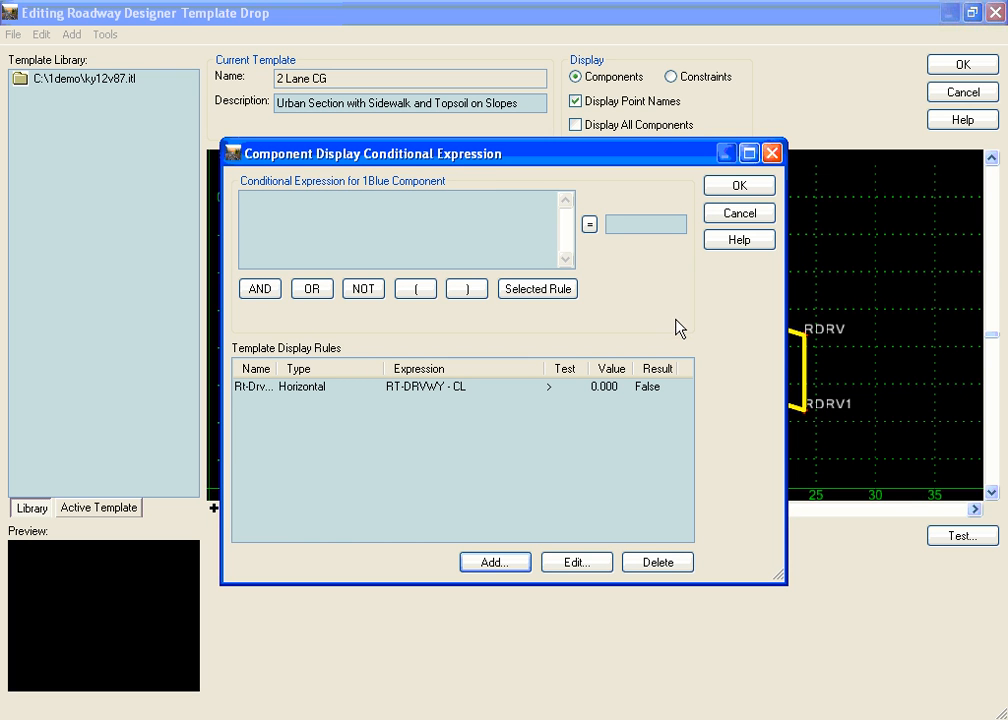
pyautogui.moveTo(261, 403)
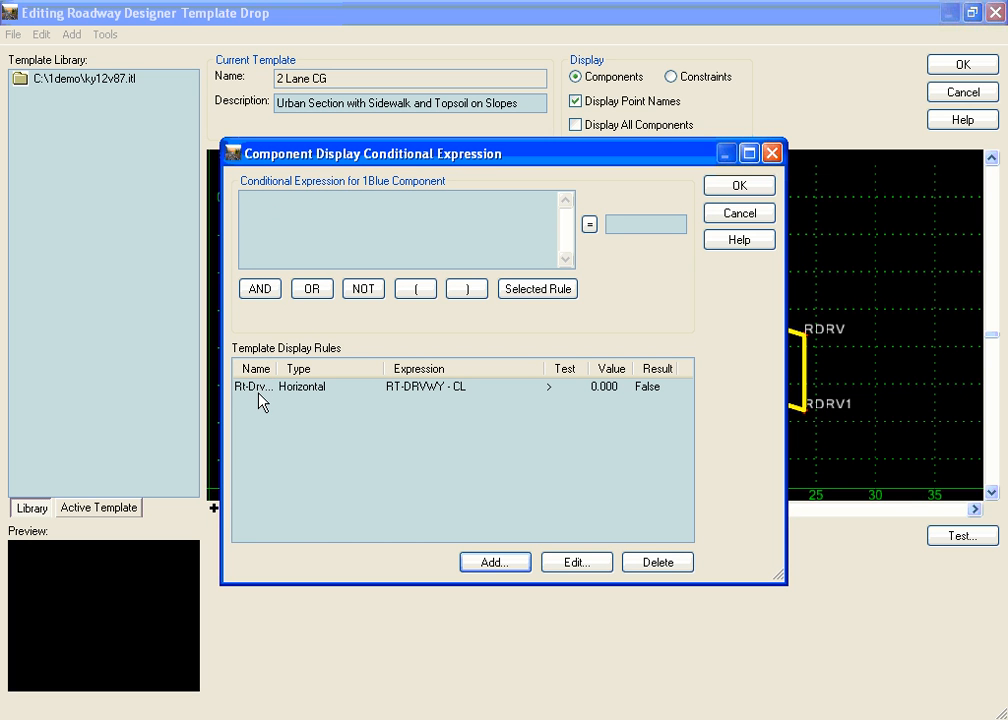
pyautogui.moveTo(485, 412)
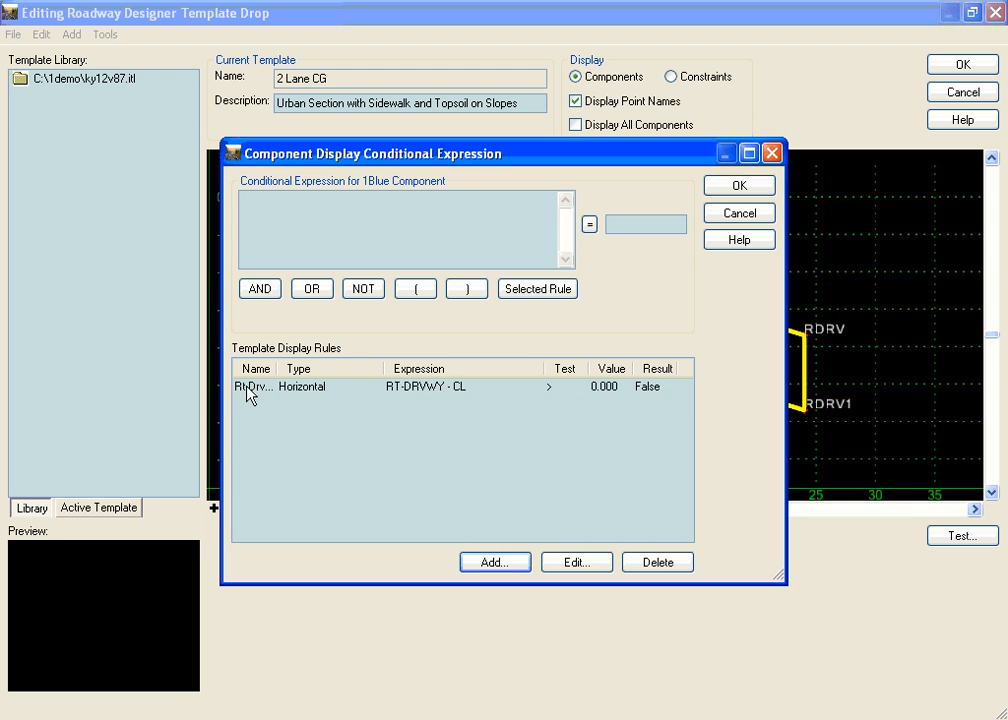
# Assign the Rt-Drvway rule to 1Blue and close its component properties
pyautogui.click(280, 386)
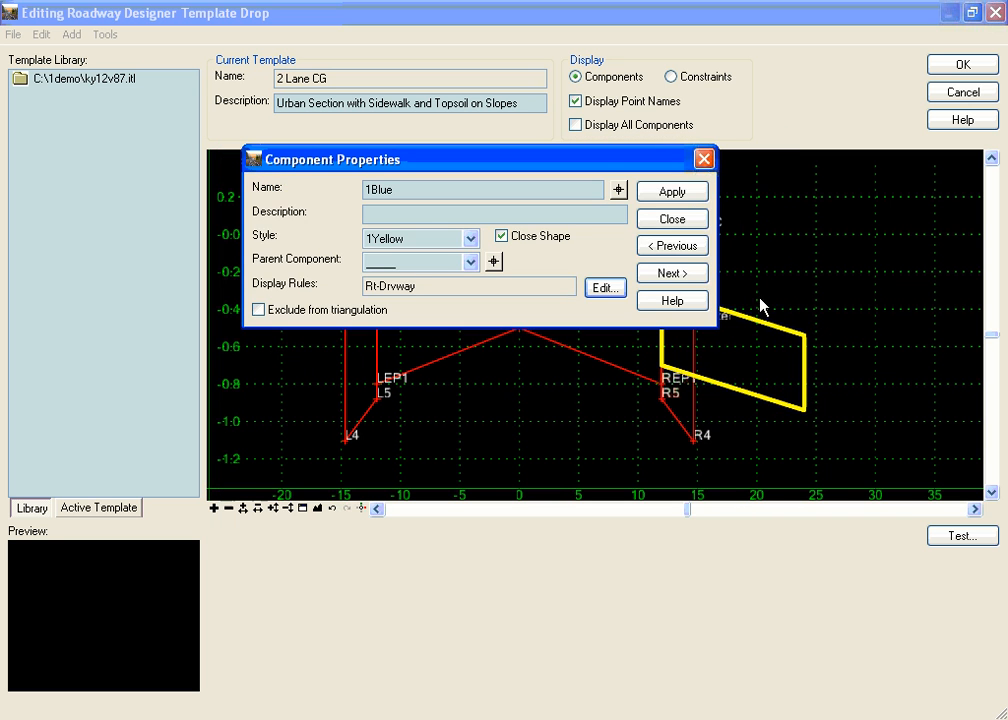
pyautogui.click(671, 218)
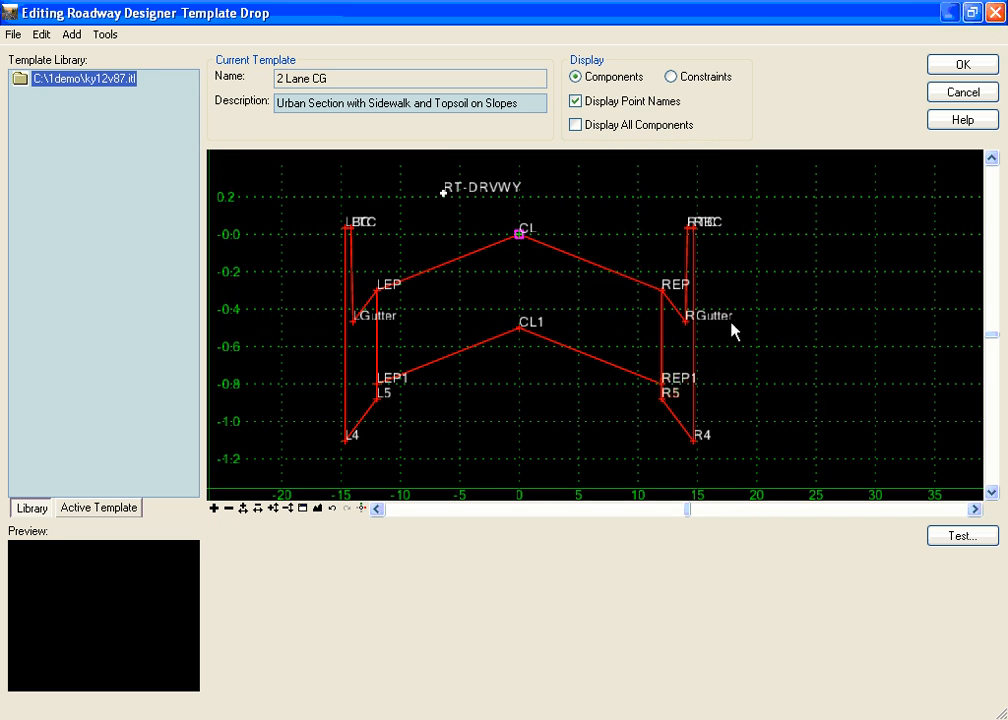
pyautogui.moveTo(738, 352)
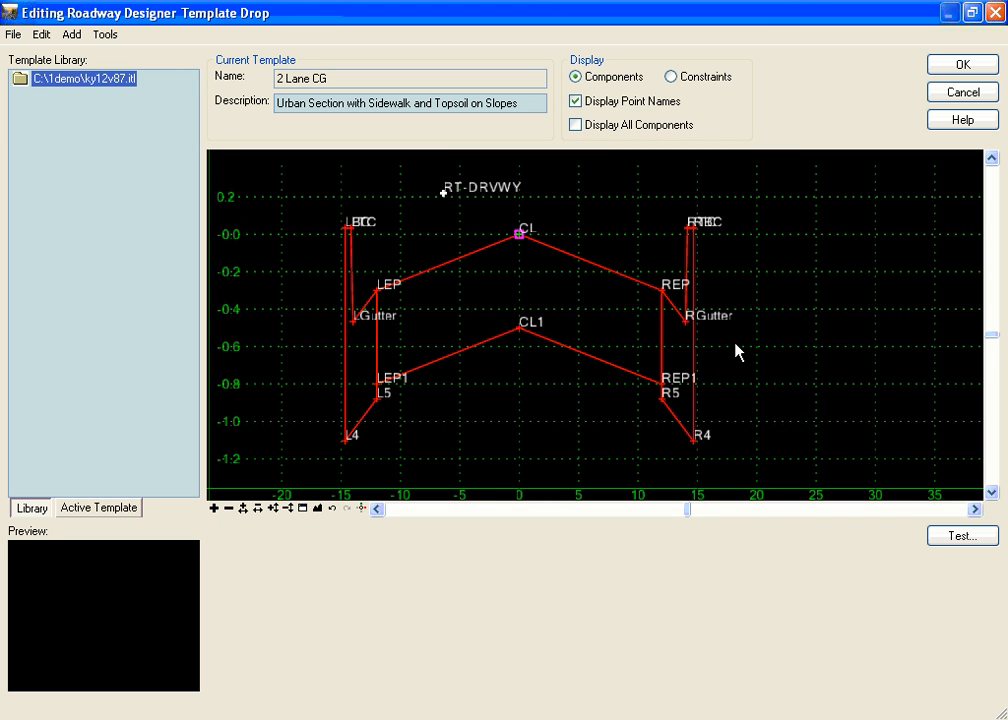
pyautogui.moveTo(697, 283)
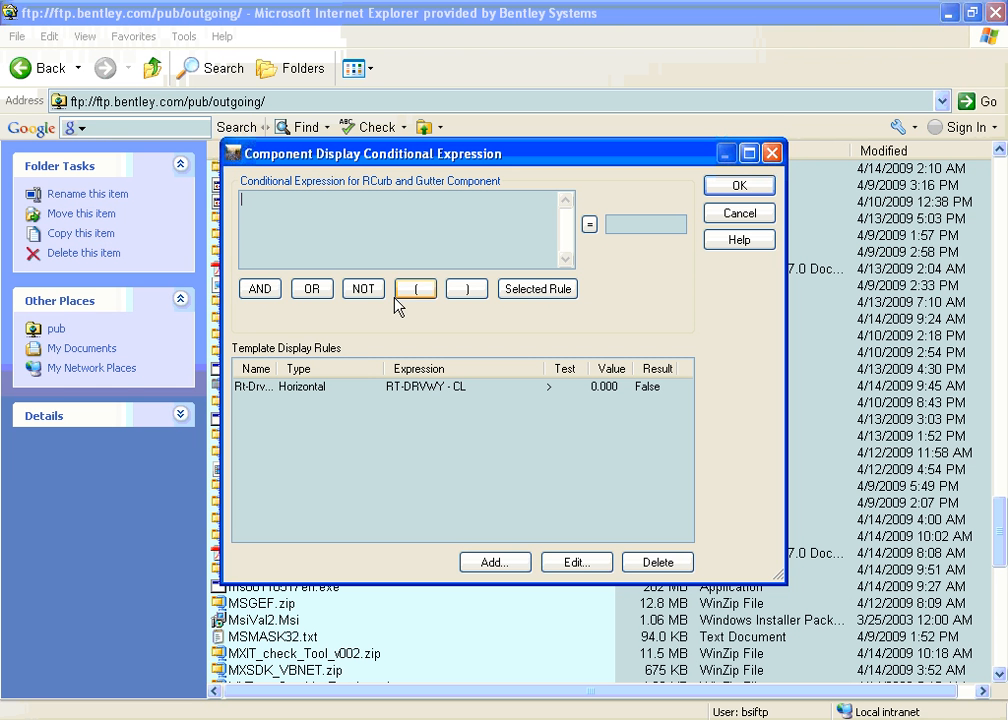
# Set RCurb and Gutter's display rule to NOT Rt-Drvway and close its properties
pyautogui.click(363, 288)
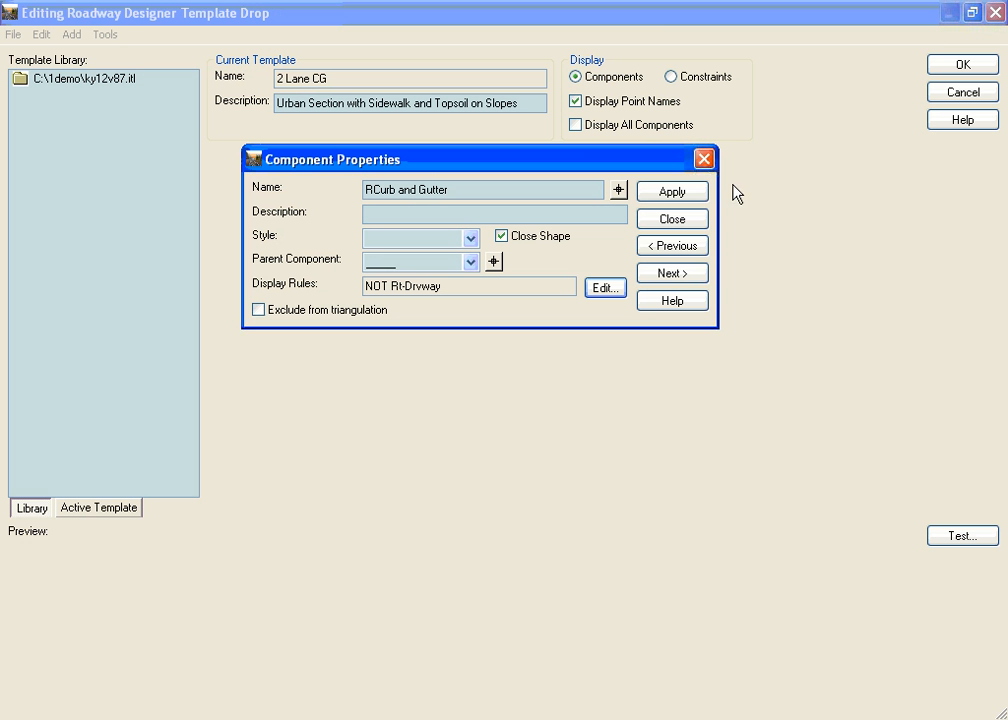
pyautogui.click(671, 191)
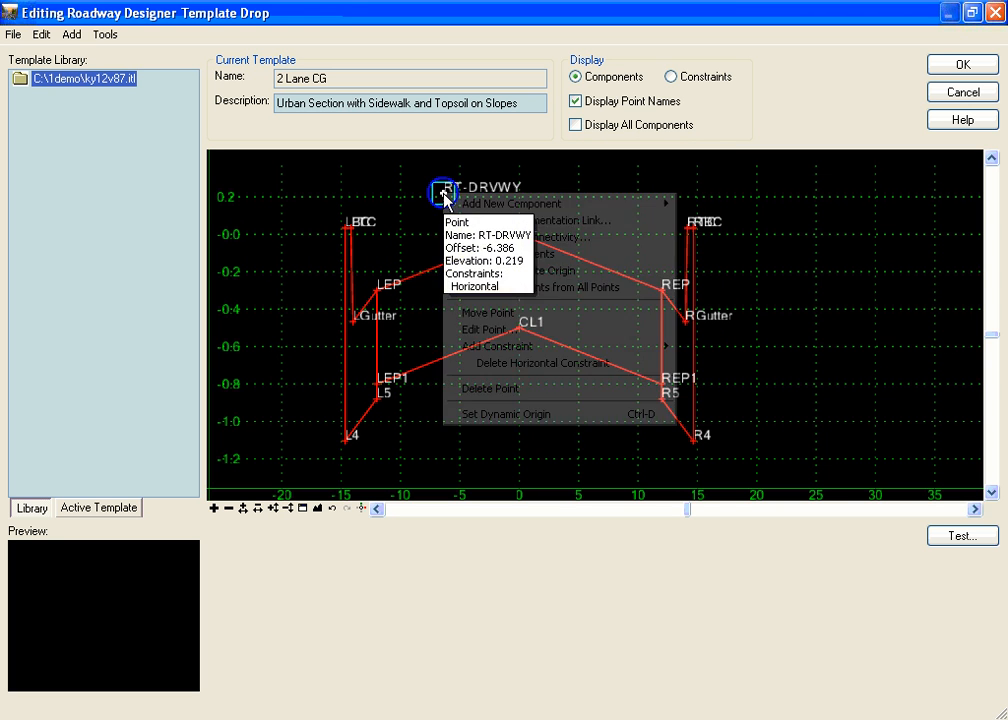
pyautogui.moveTo(497, 346)
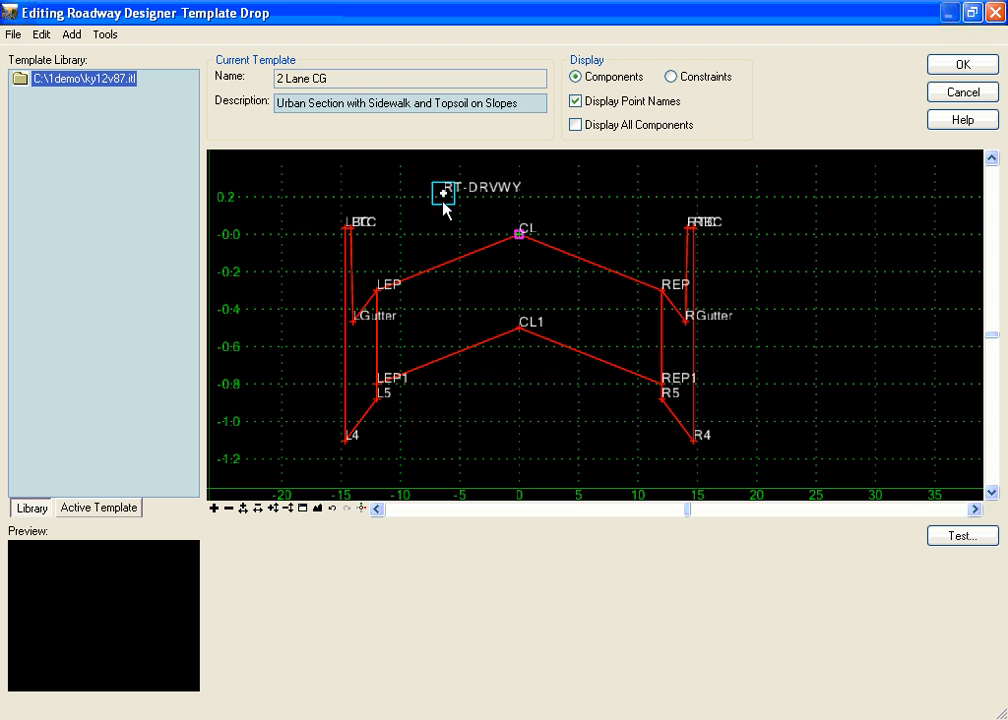
pyautogui.rightClick(443, 193)
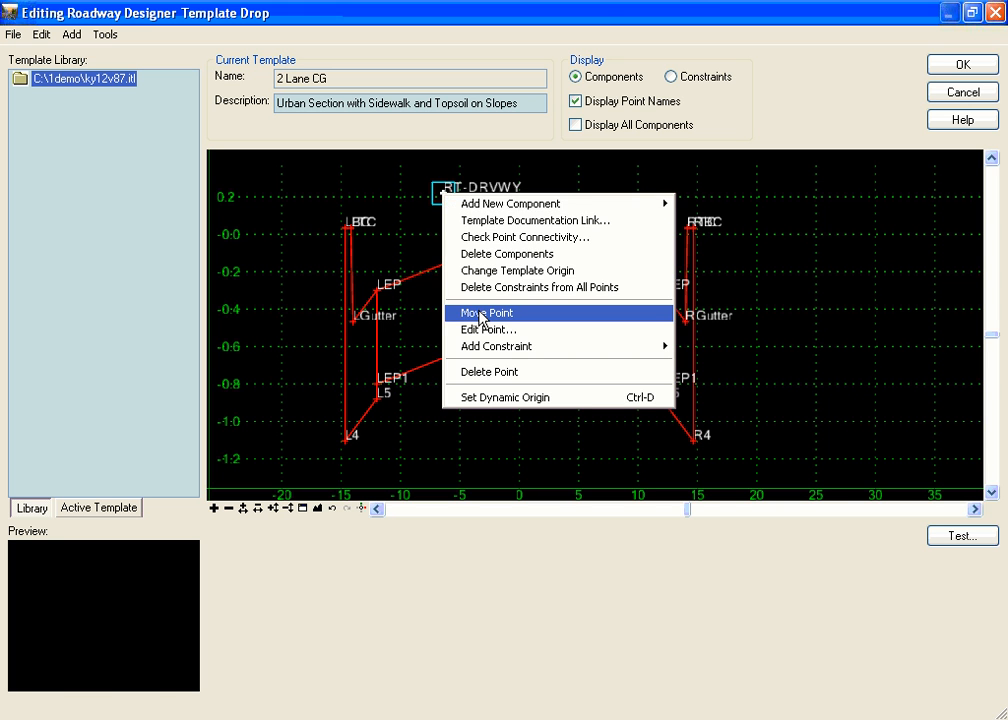
pyautogui.click(487, 312)
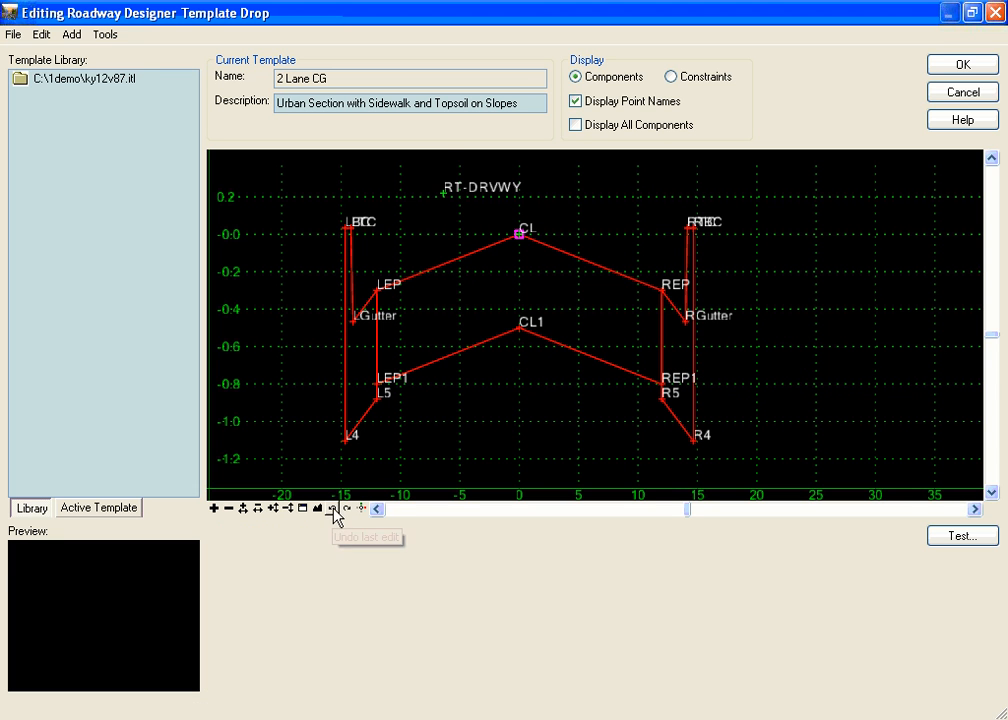
pyautogui.moveTo(437, 233)
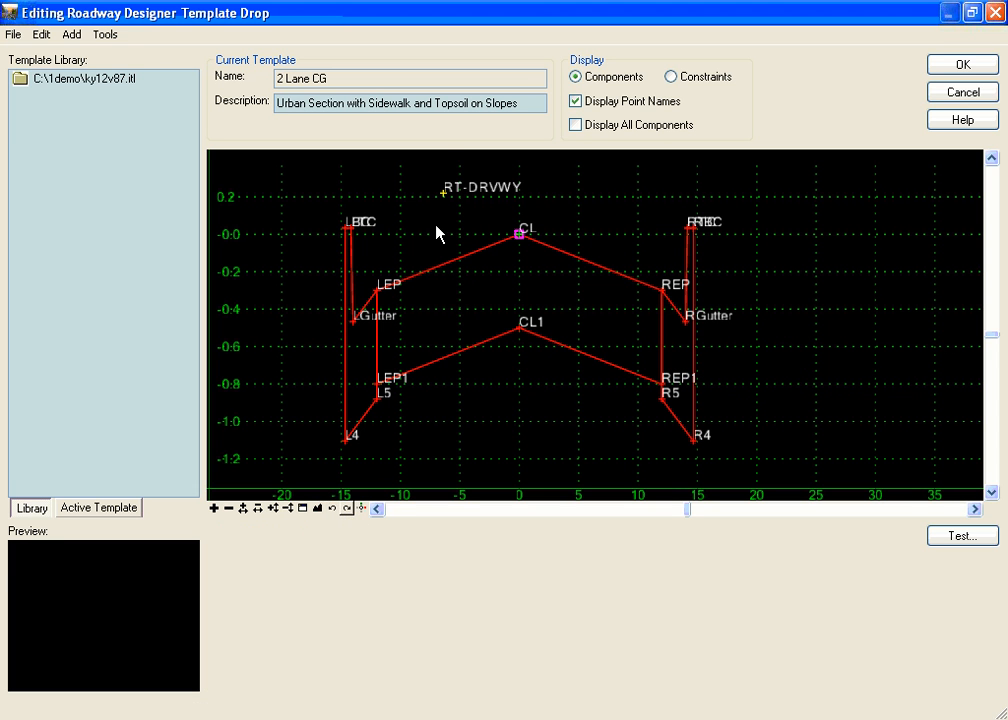
pyautogui.moveTo(444, 196)
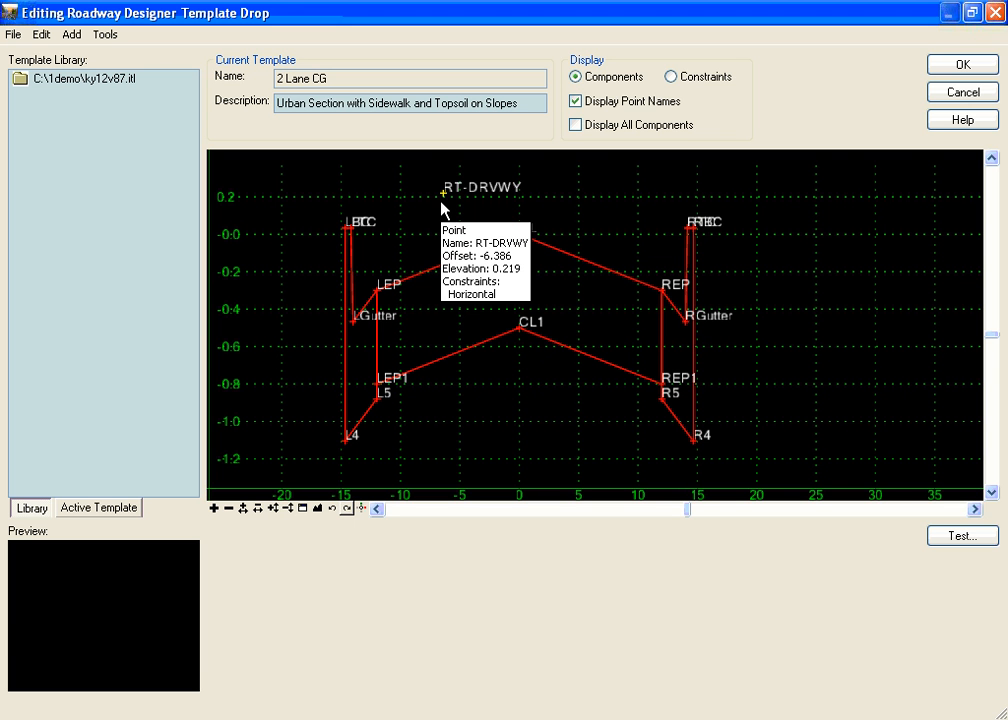
pyautogui.moveTo(864, 121)
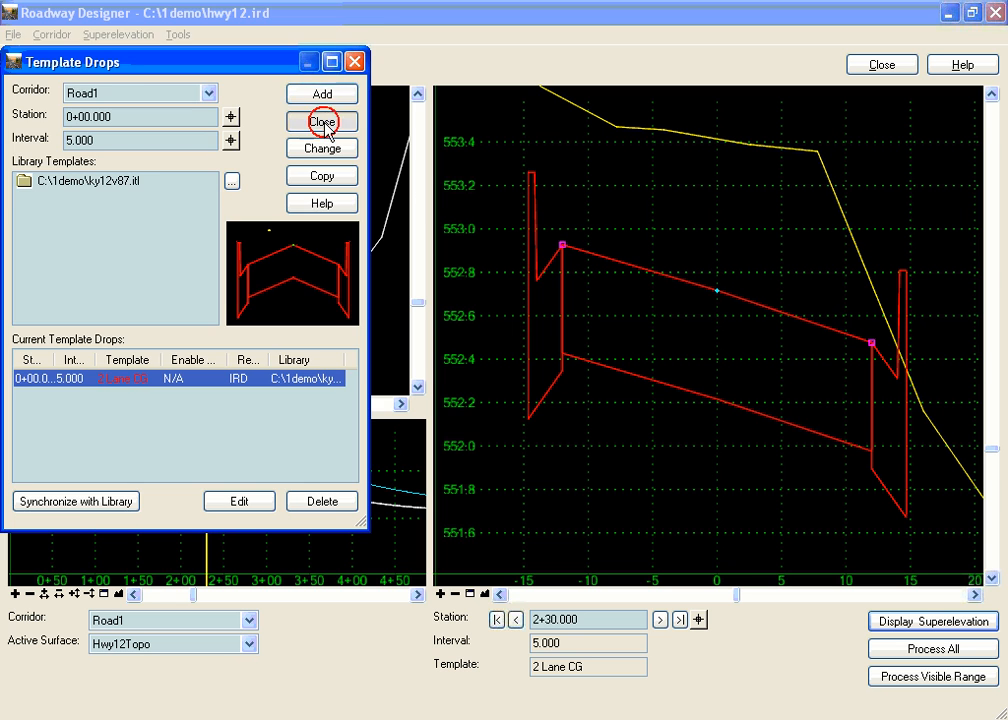
# Close the Template Drops window to return to Road1 at station 2+30.000
pyautogui.click(321, 121)
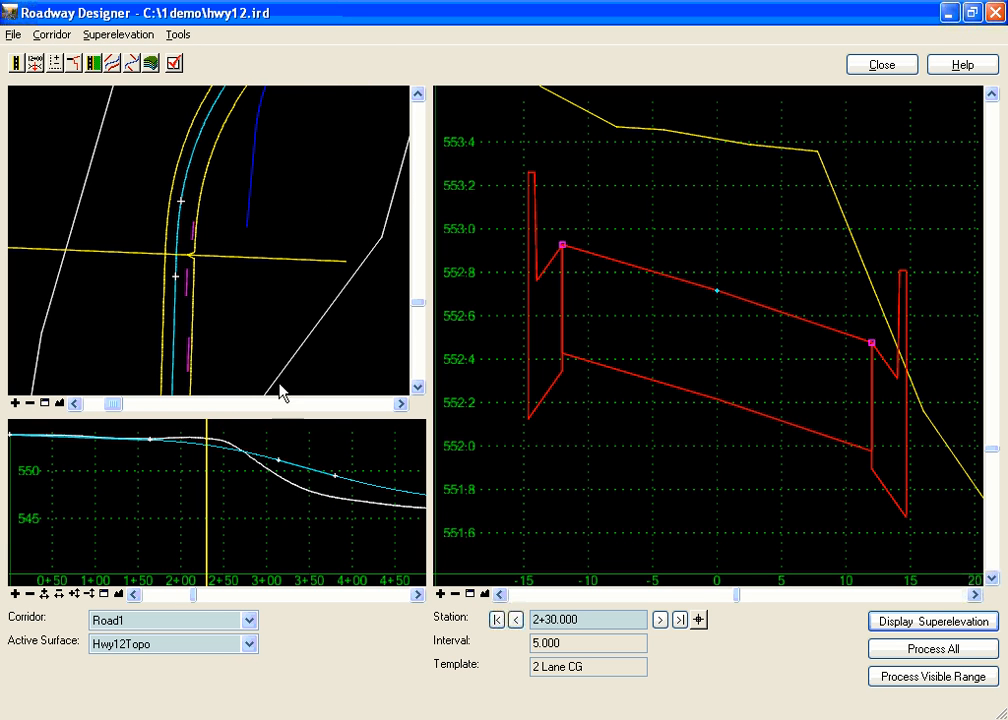
pyautogui.moveTo(208, 293)
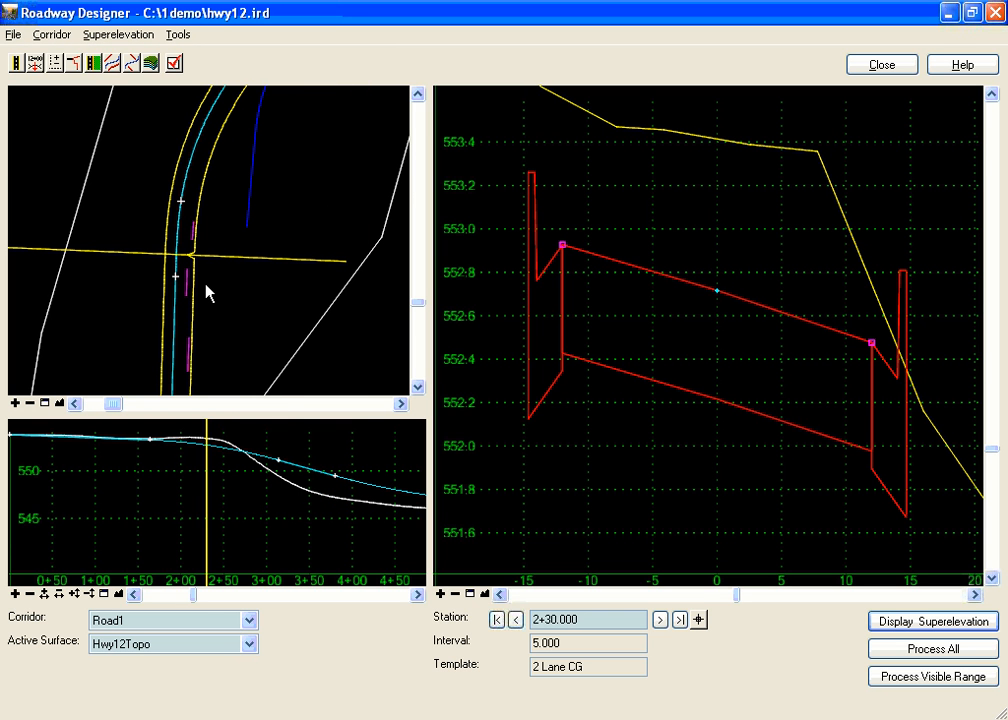
pyautogui.moveTo(192, 366)
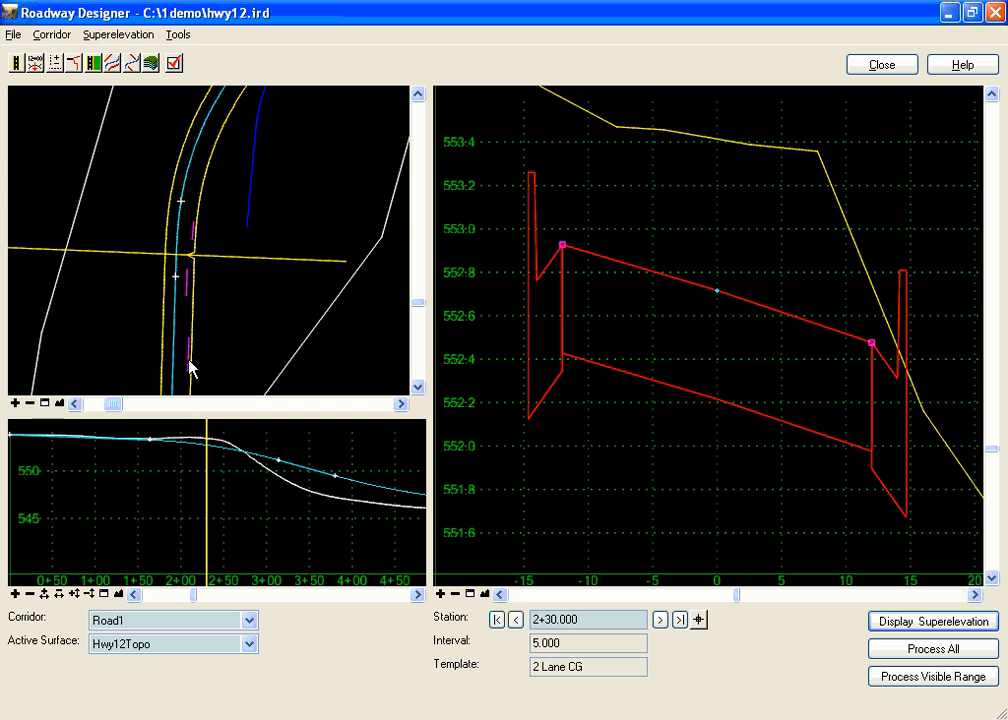
pyautogui.moveTo(200, 392)
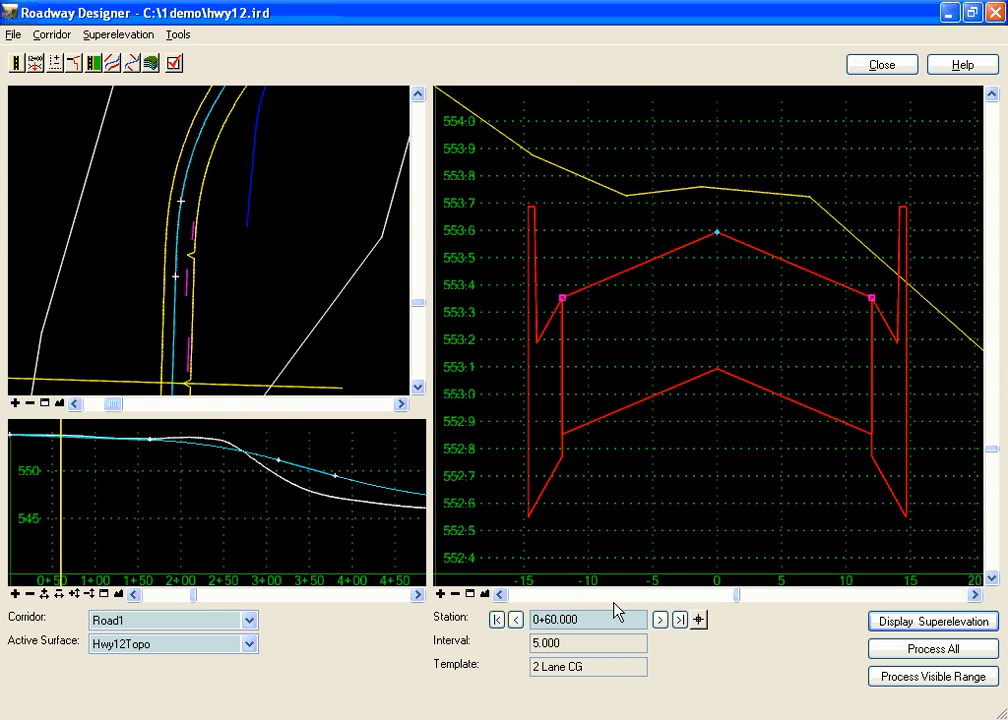
# Step through stations to 1+35.000, checking that 0+90.000 shows the driveway instead of the right curb
pyautogui.click(659, 620)
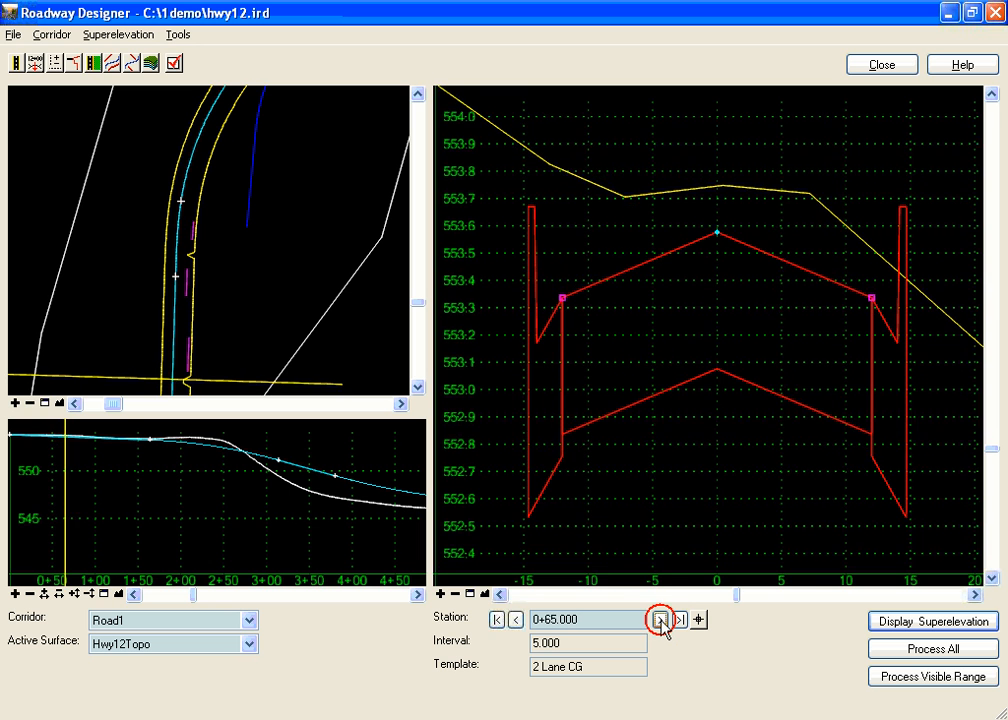
pyautogui.click(660, 620)
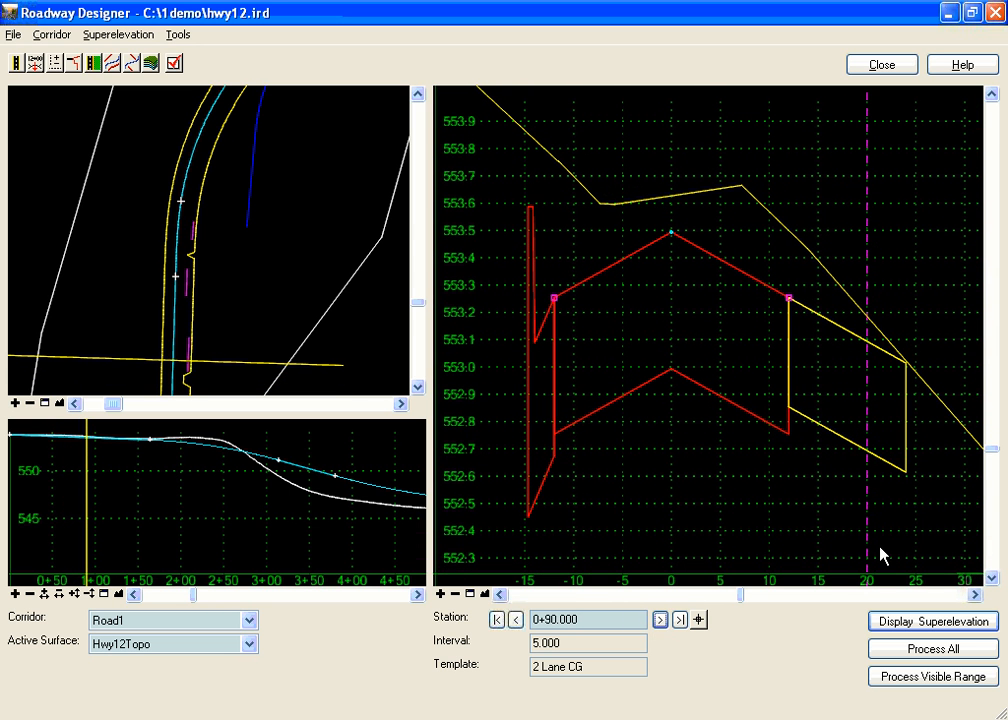
pyautogui.moveTo(648, 612)
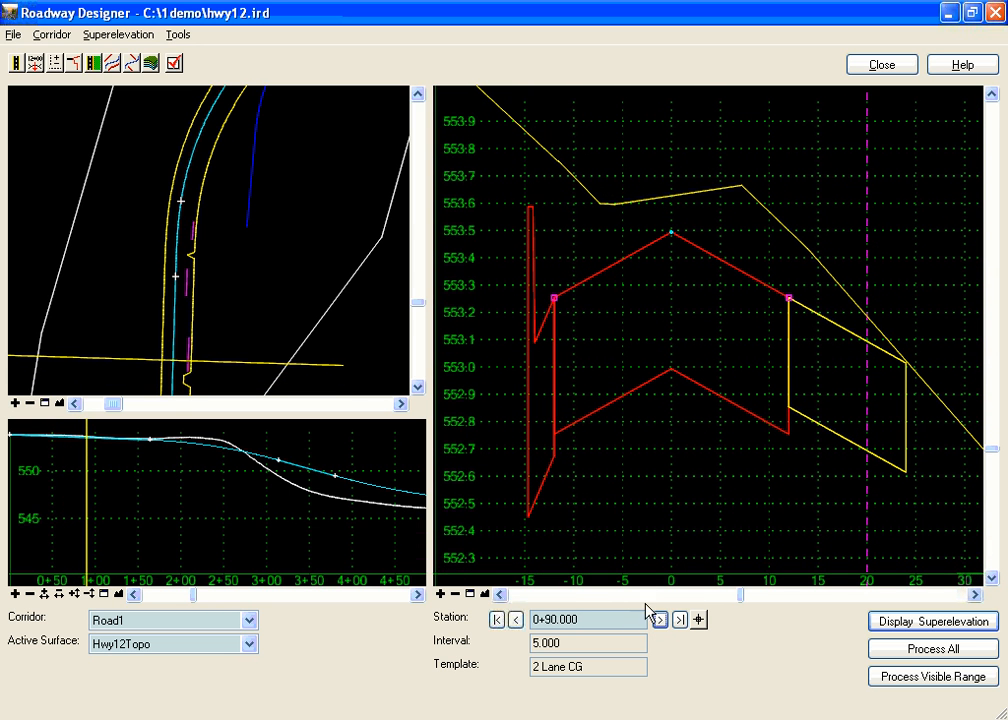
pyautogui.click(659, 619)
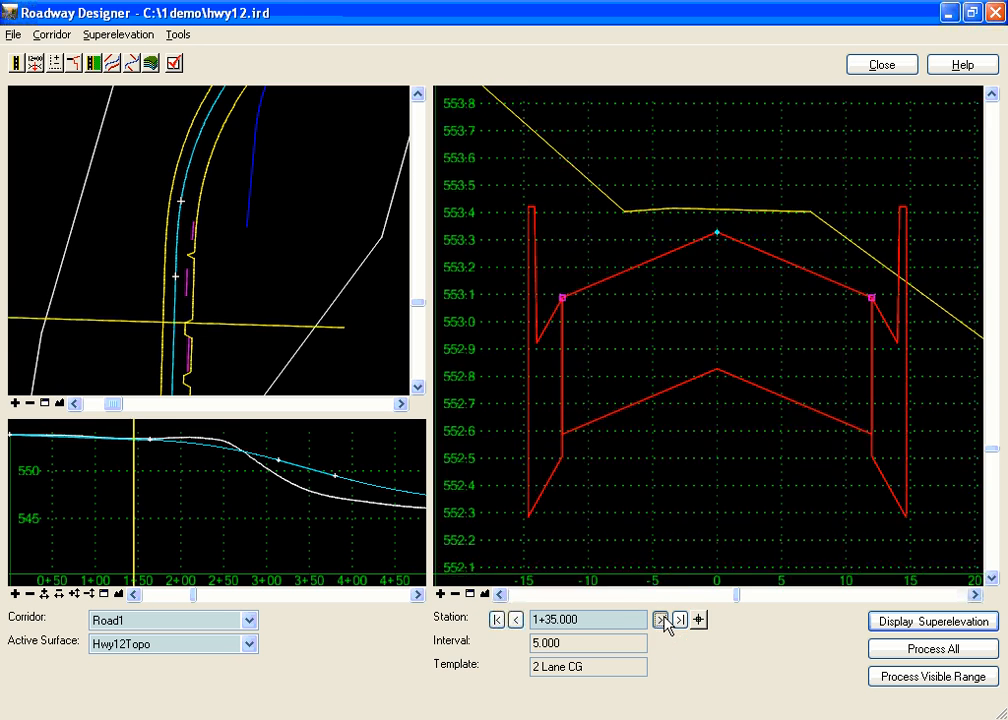